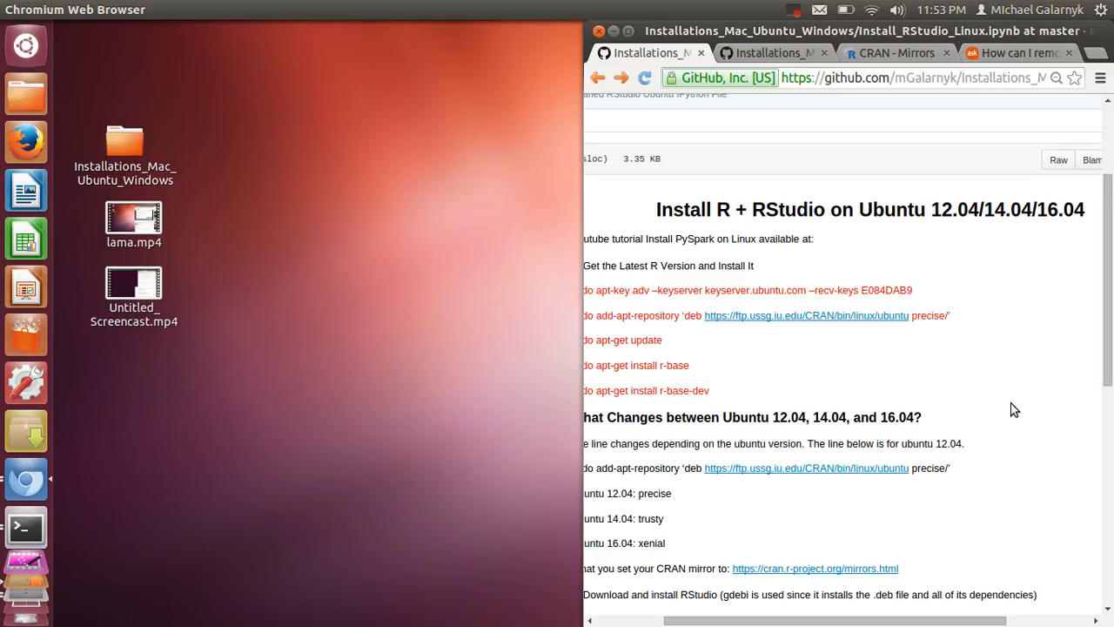
{"action": "mouse_move", "coordinate": [992, 409]}
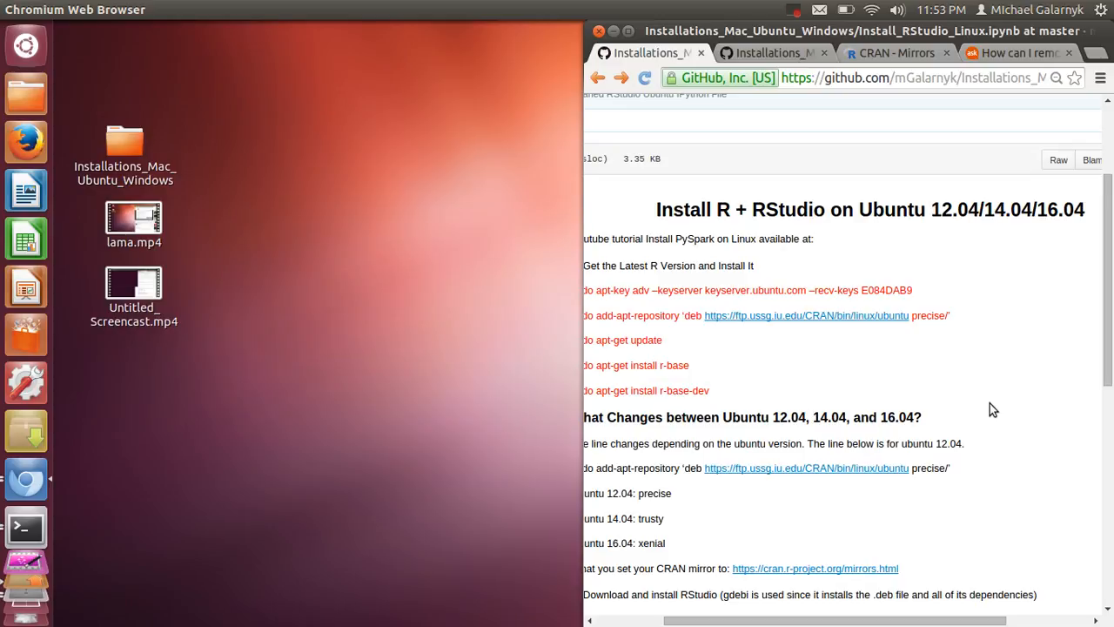
{"action": "mouse_move", "coordinate": [491, 393]}
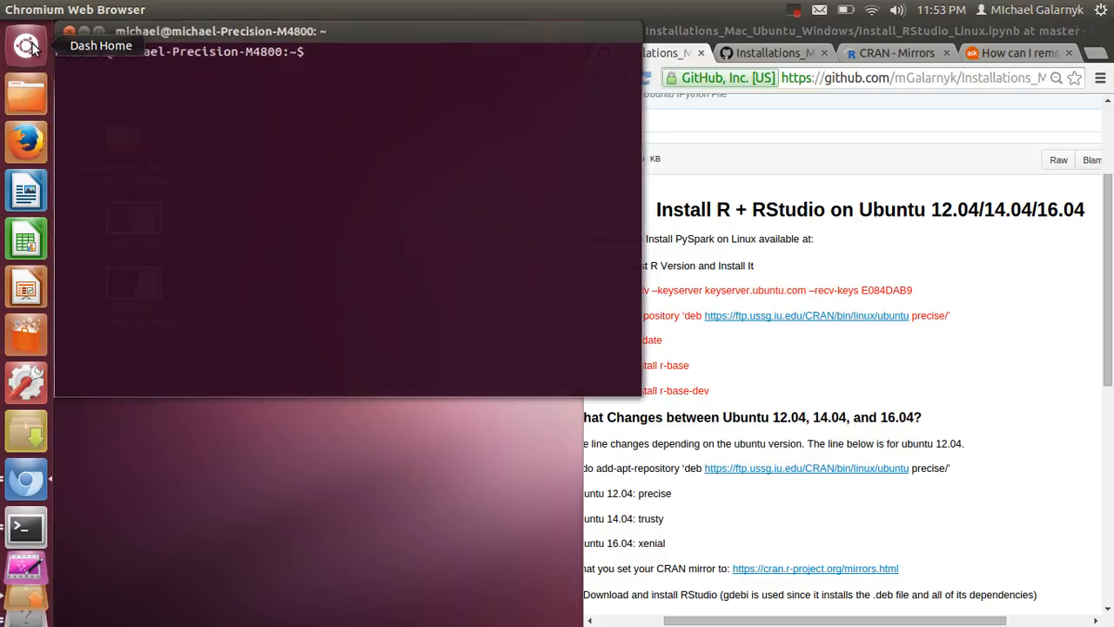
- Launch Terminal from the Dash search and enlarge it to the left half of the screen
{"action": "type", "text": "kaz"}
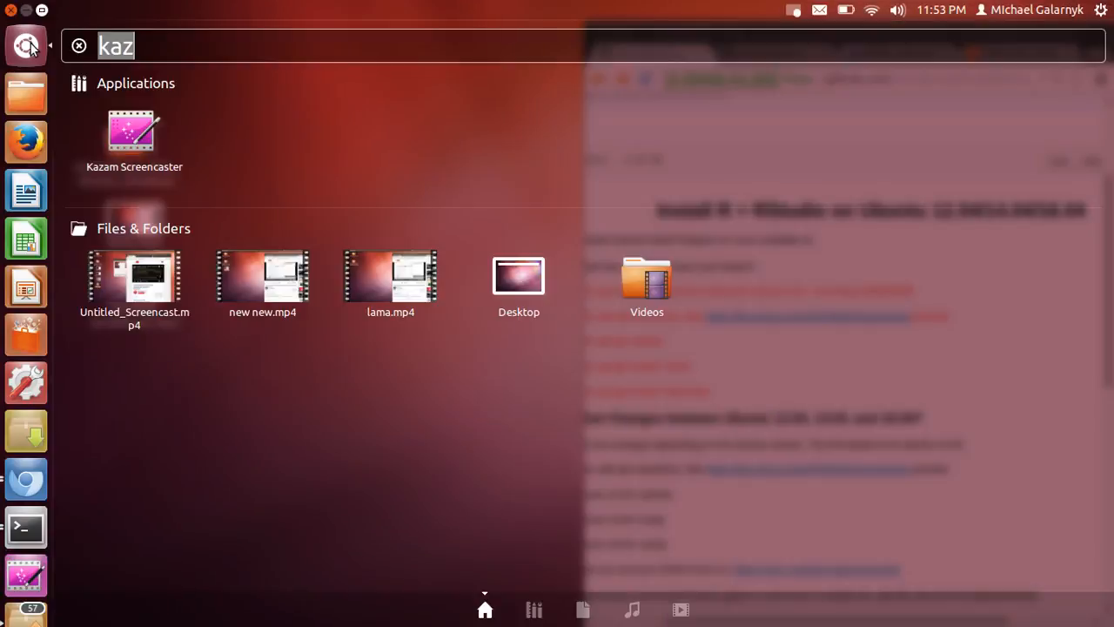
{"action": "type", "text": "terminal"}
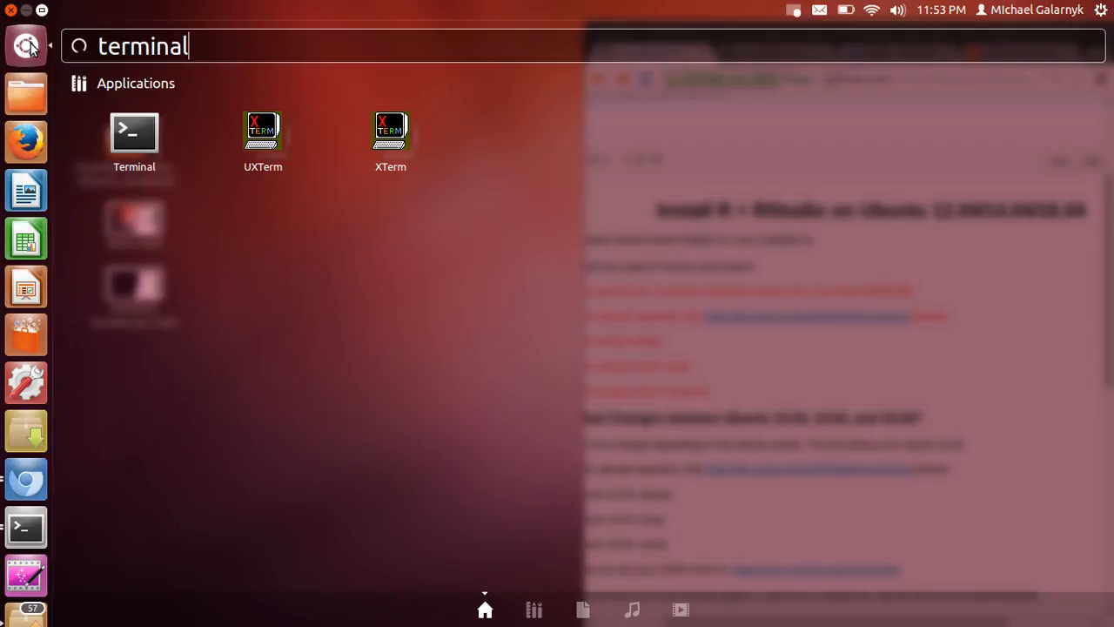
{"action": "left_click", "coordinate": [134, 132]}
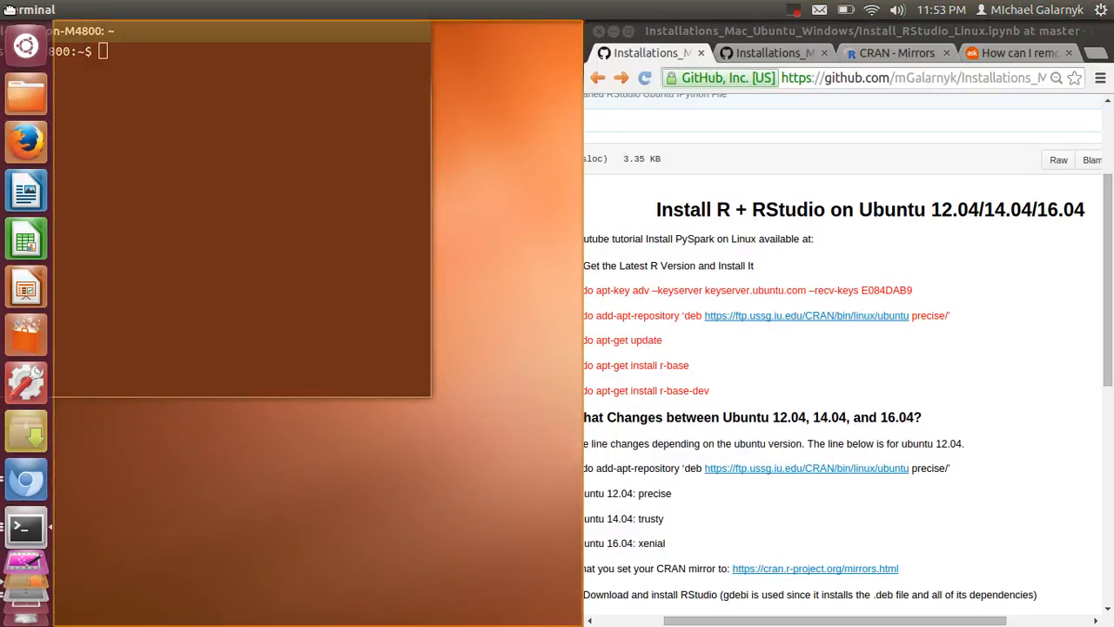
{"action": "left_click", "coordinate": [261, 217]}
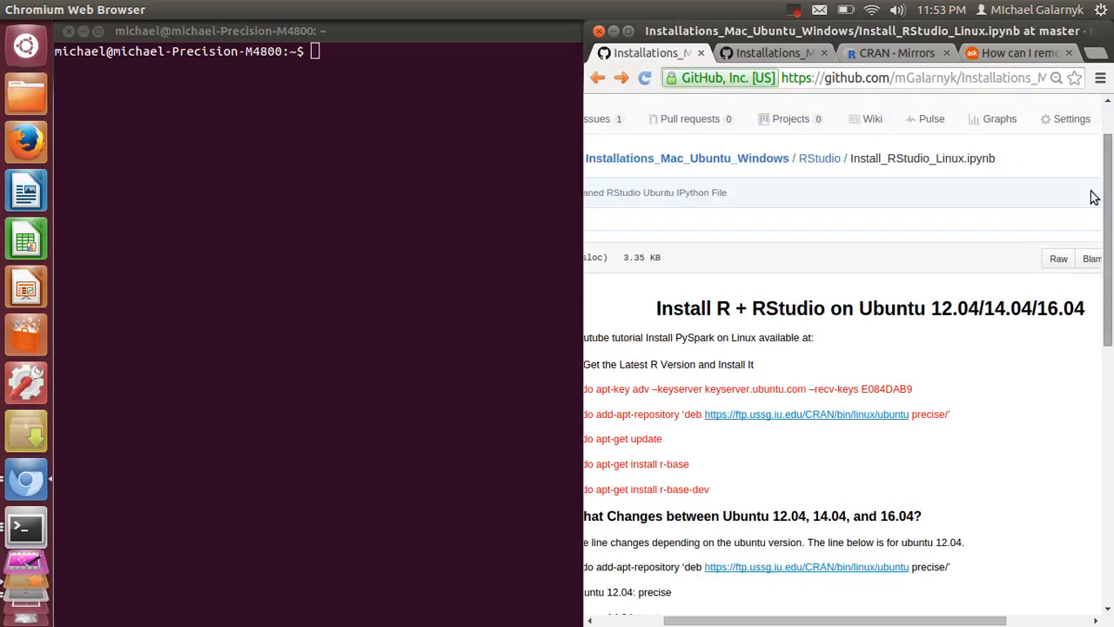
- Navigate to the repository's RStudio folder and view the RStudioUbuntu1204.bash script contents
{"action": "left_click", "coordinate": [819, 157]}
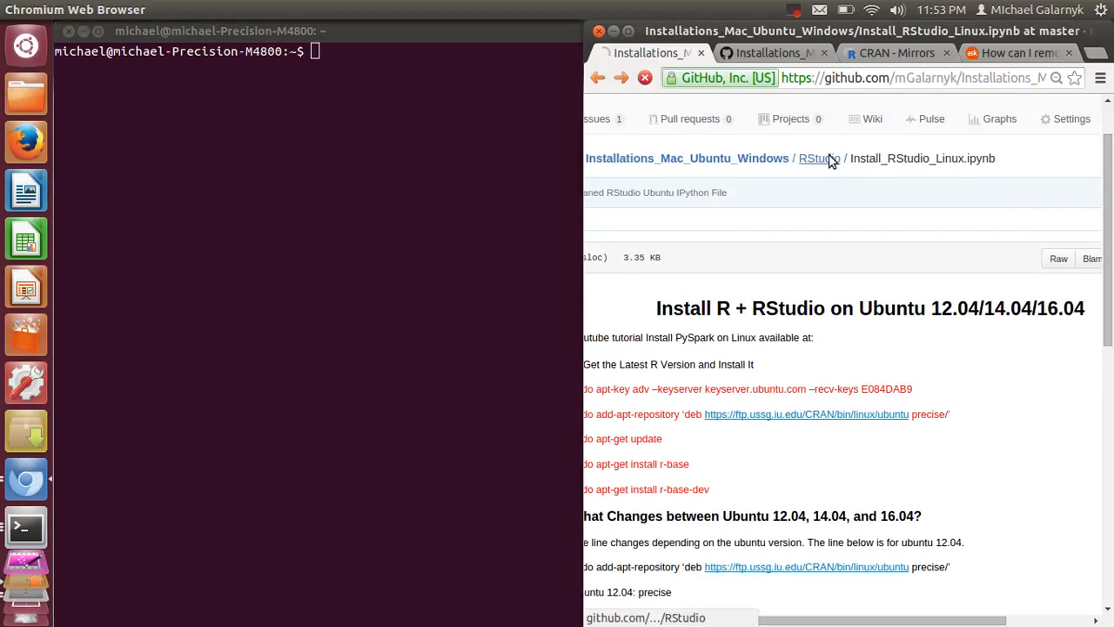
{"action": "left_click", "coordinate": [815, 157]}
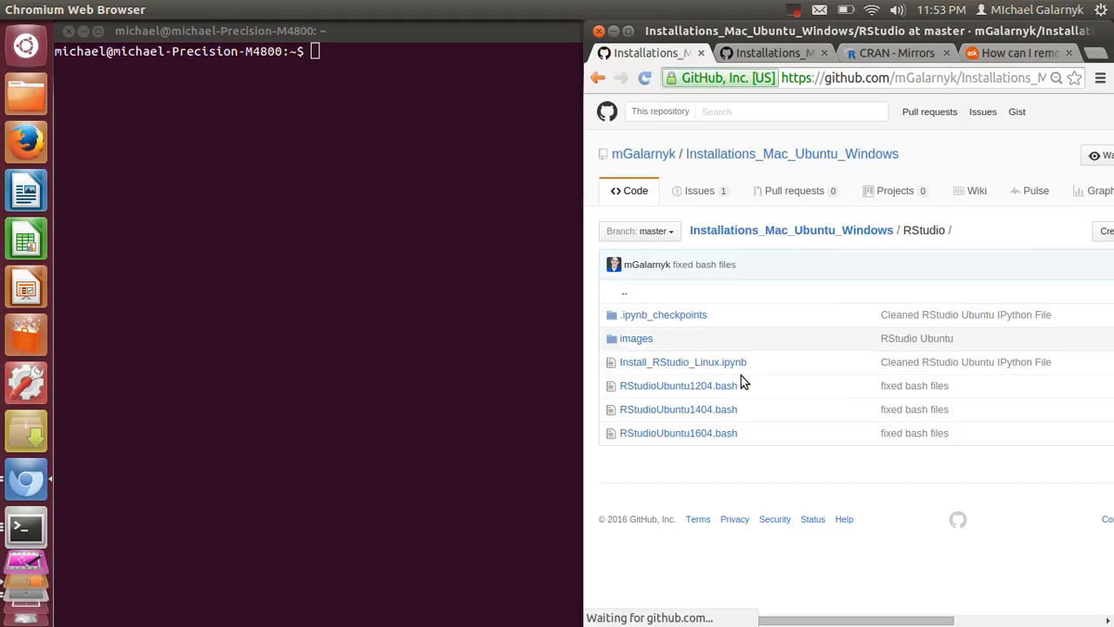
{"action": "mouse_move", "coordinate": [680, 385]}
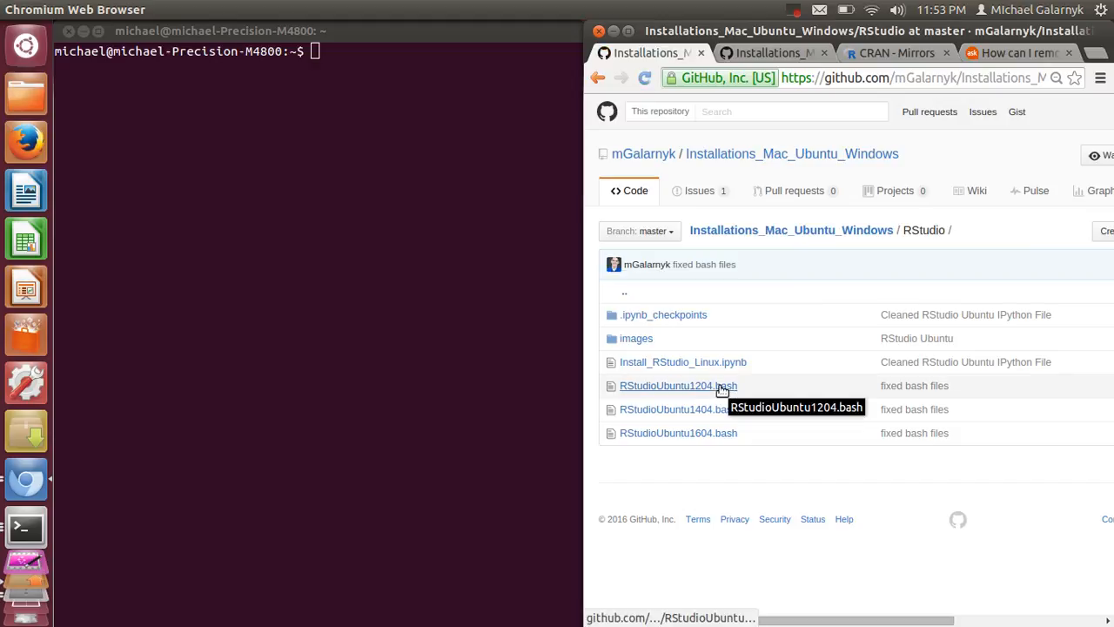
{"action": "left_click", "coordinate": [678, 385]}
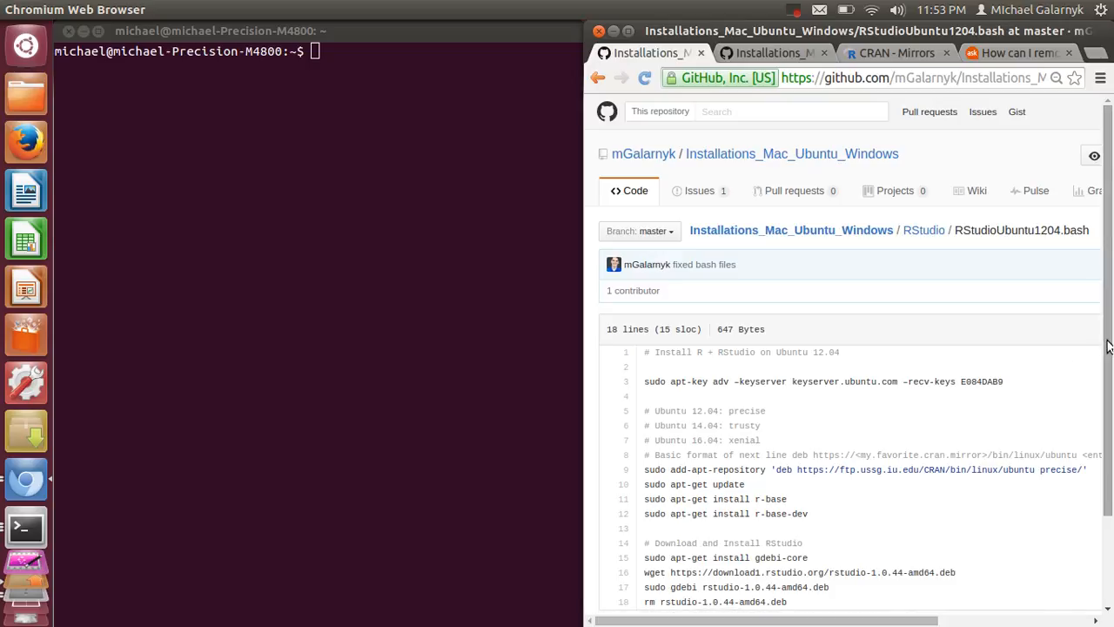
{"action": "scroll", "scroll_direction": "down", "scroll_amount": 3}
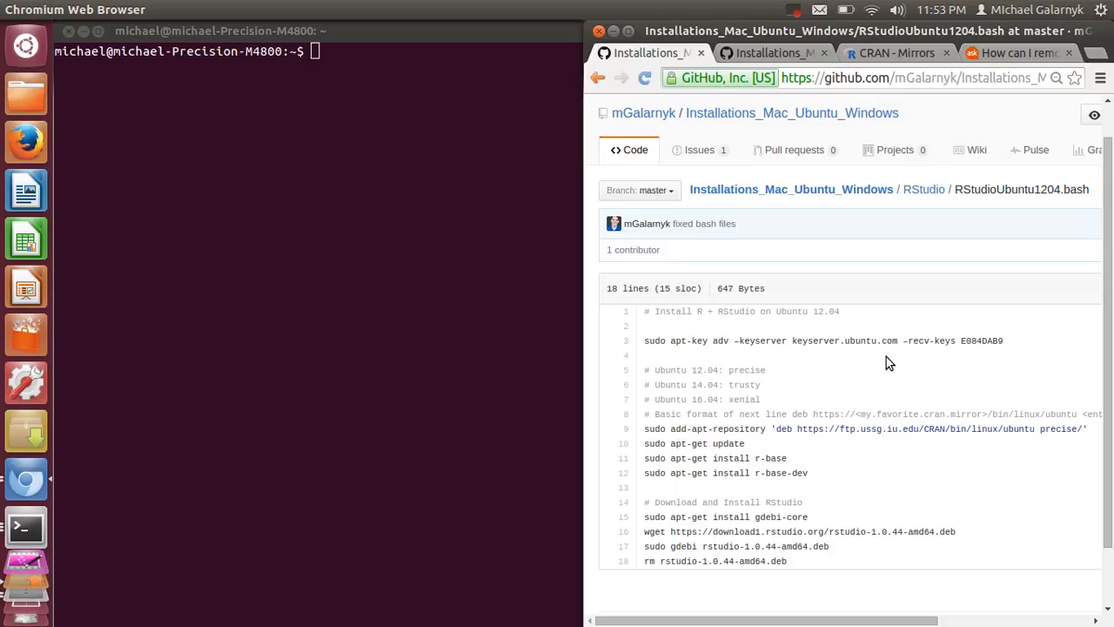
{"action": "mouse_move", "coordinate": [1012, 351]}
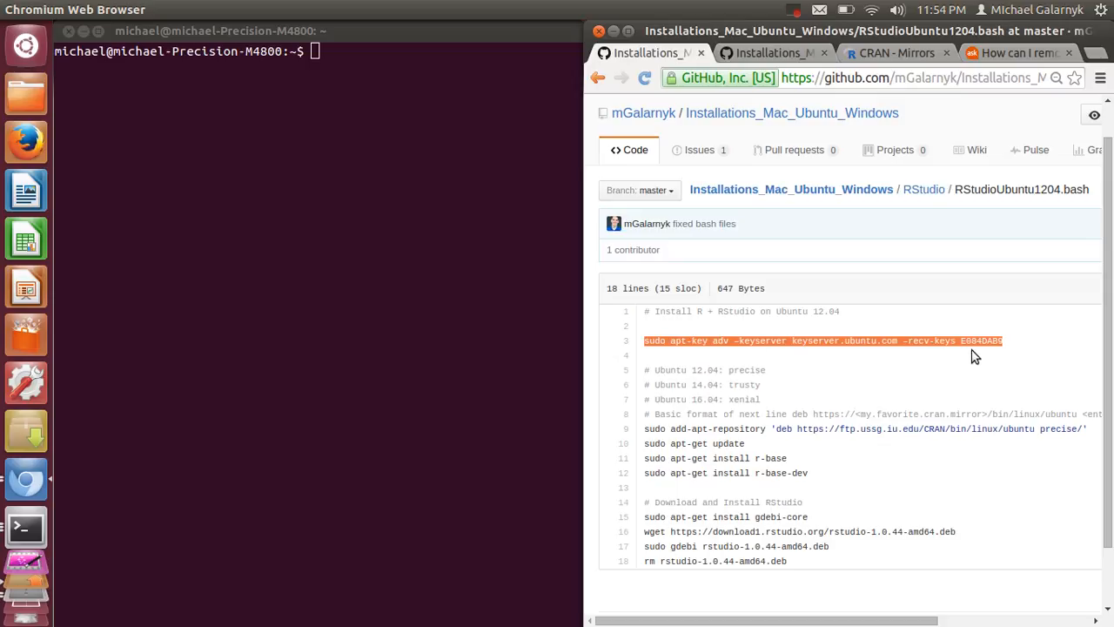
{"action": "mouse_move", "coordinate": [737, 292]}
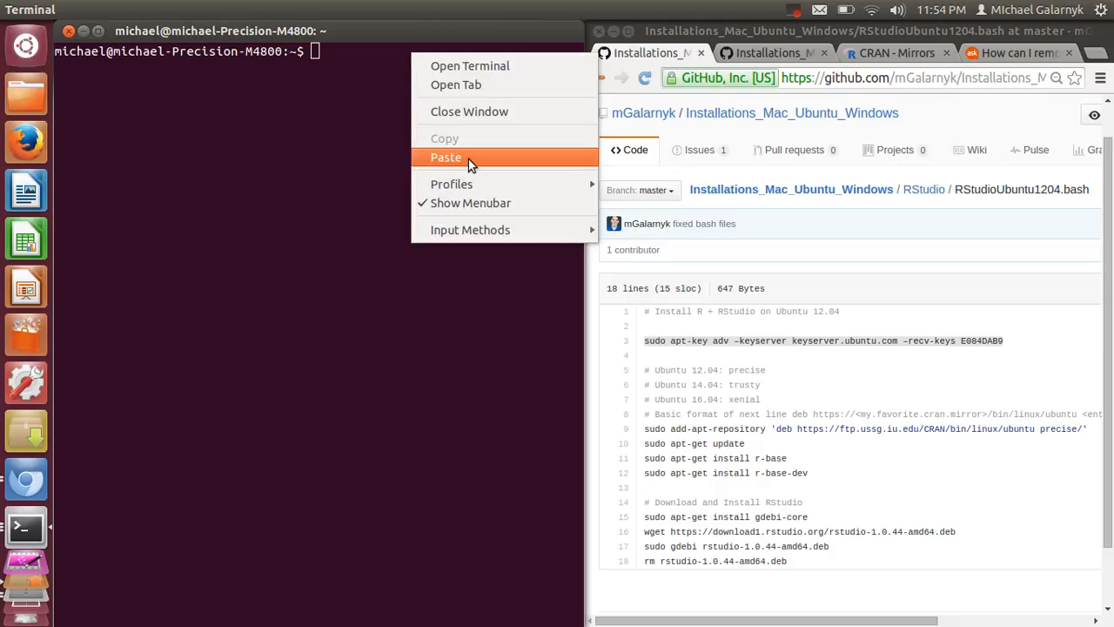
- Paste and run the apt-key adv command for the E084DAB9 CRAN signing key
{"action": "left_click", "coordinate": [445, 157]}
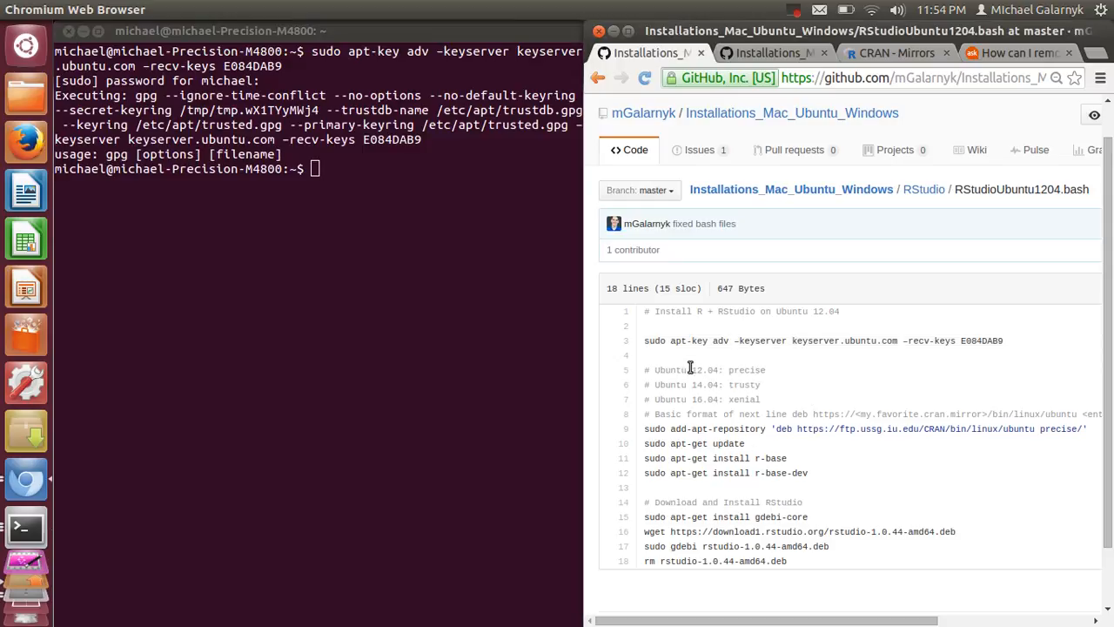
{"action": "mouse_move", "coordinate": [705, 372]}
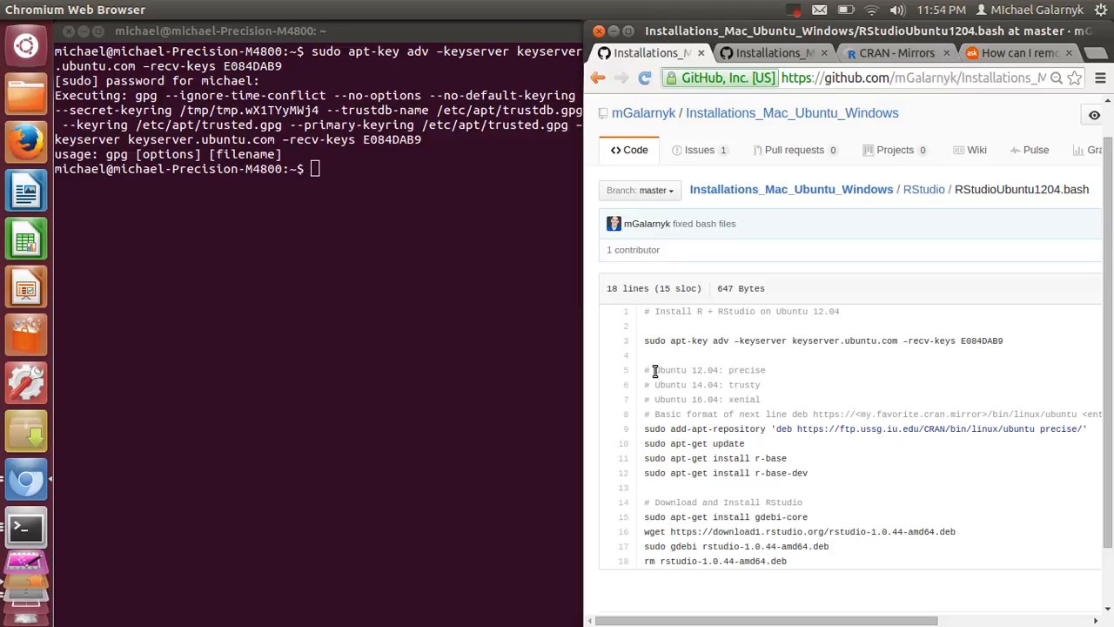
{"action": "mouse_move", "coordinate": [1059, 460]}
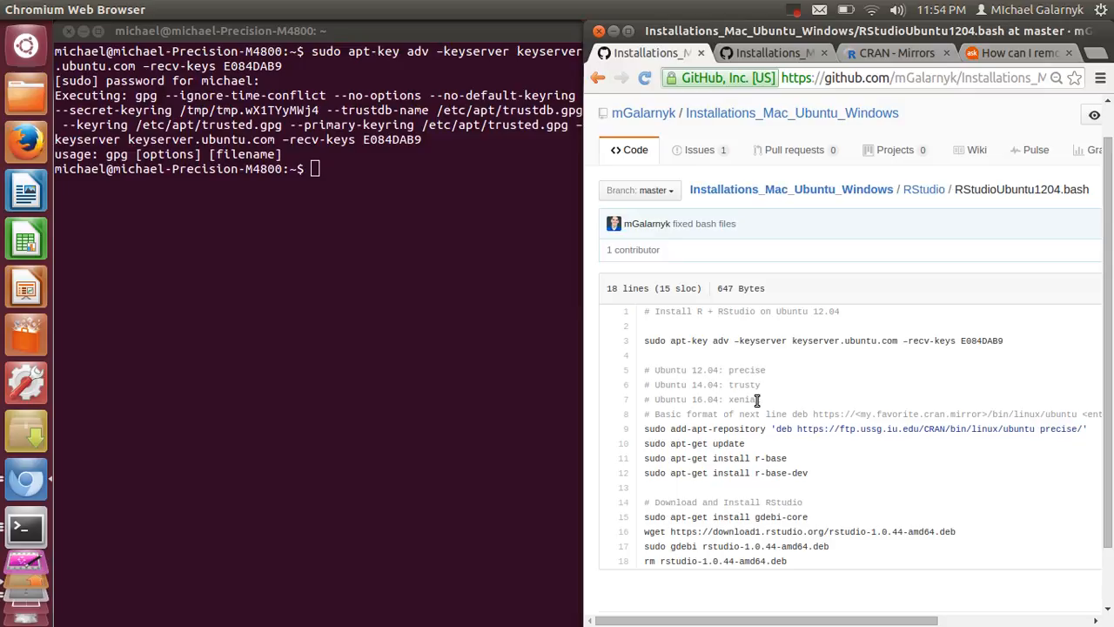
{"action": "mouse_move", "coordinate": [1045, 429]}
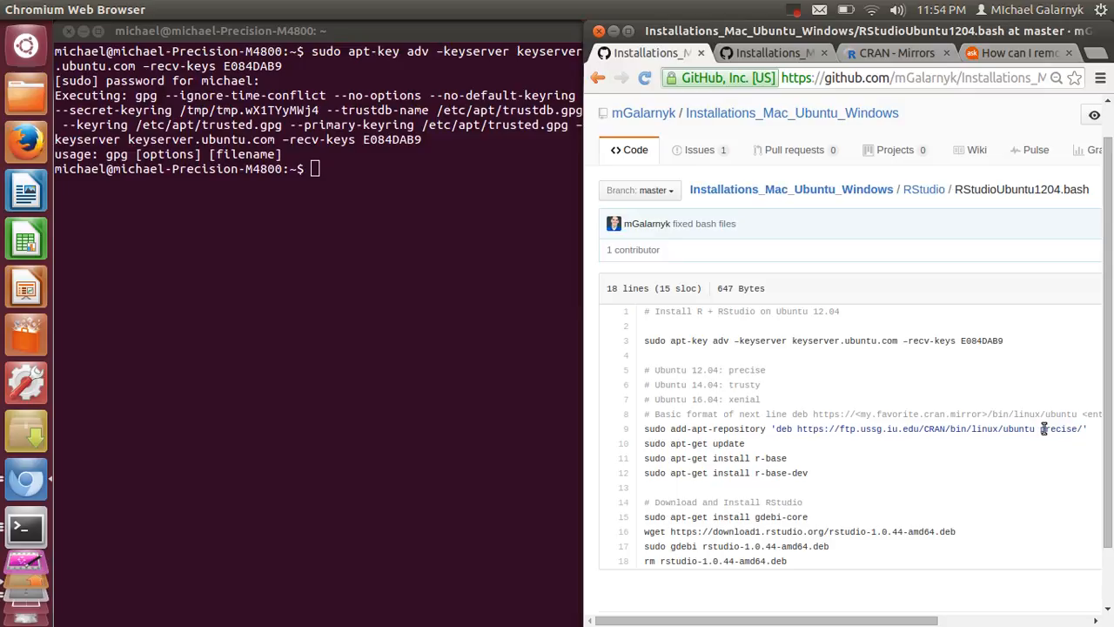
{"action": "mouse_move", "coordinate": [705, 398]}
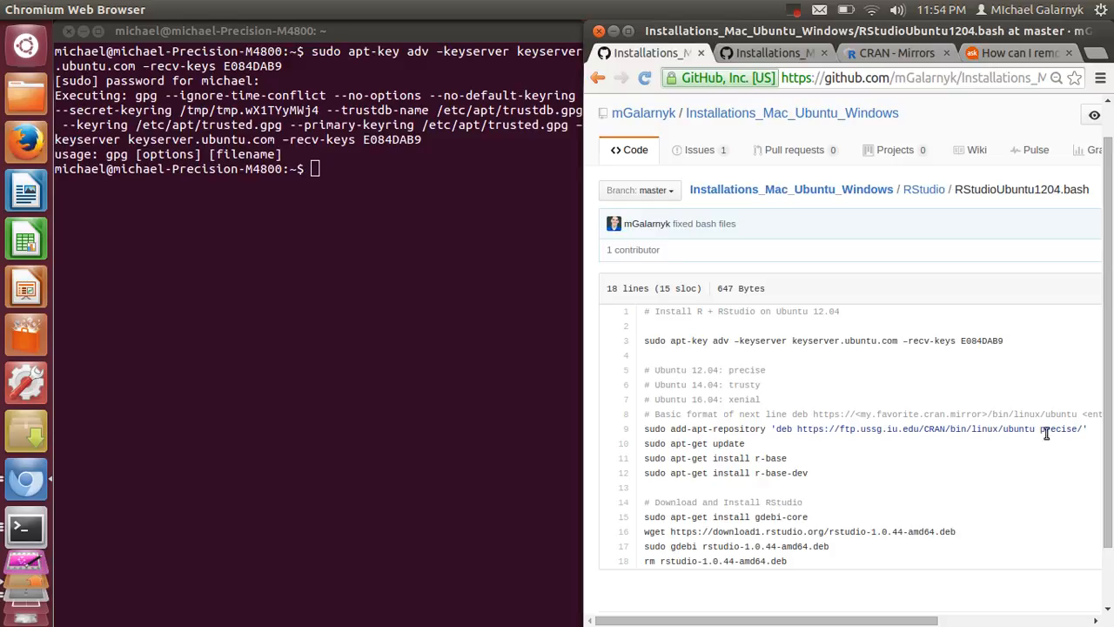
{"action": "mouse_move", "coordinate": [982, 451]}
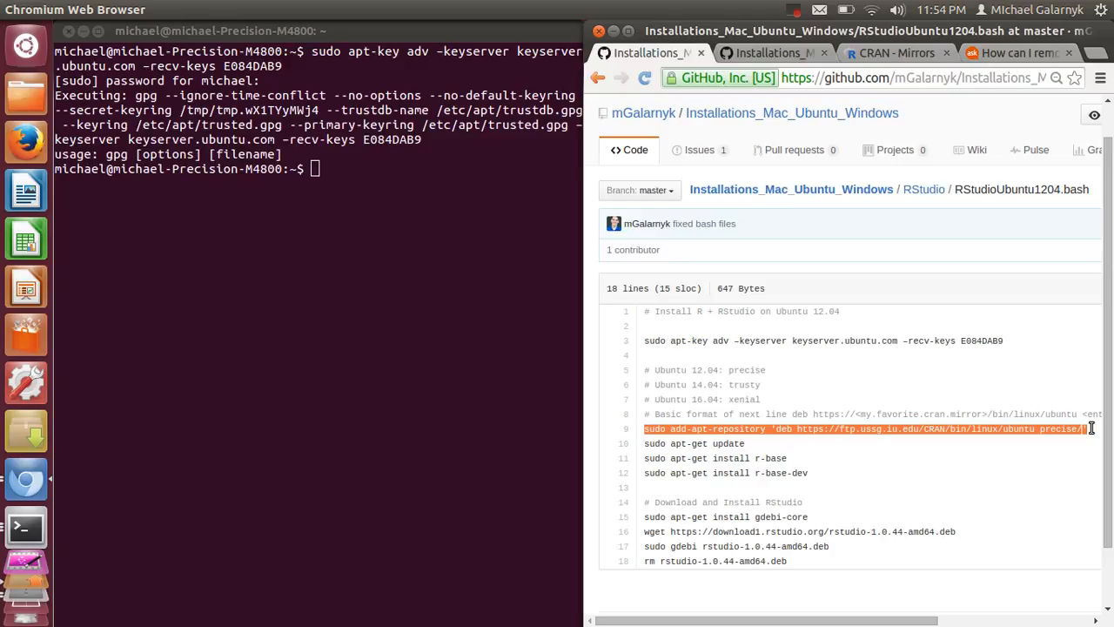
{"action": "mouse_move", "coordinate": [1017, 436]}
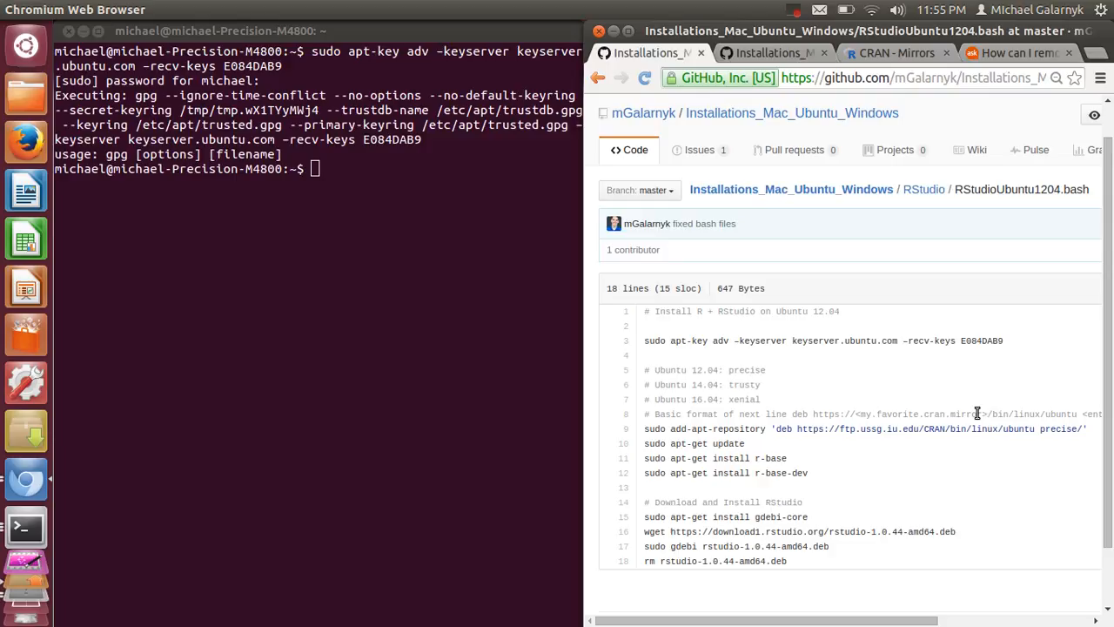
{"action": "mouse_move", "coordinate": [989, 429]}
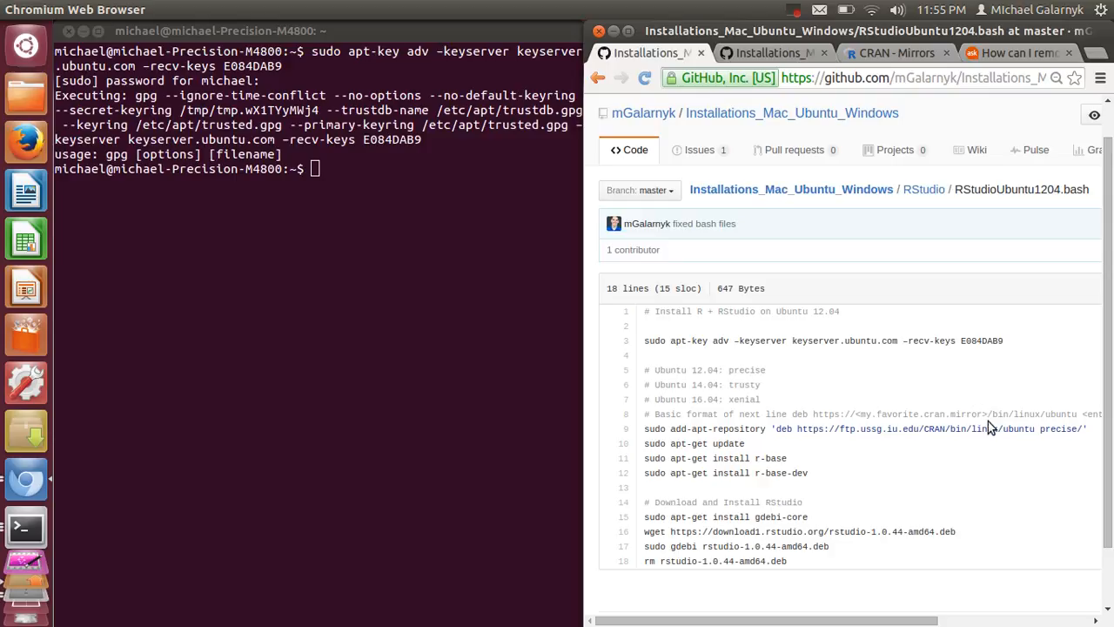
{"action": "mouse_move", "coordinate": [895, 149]}
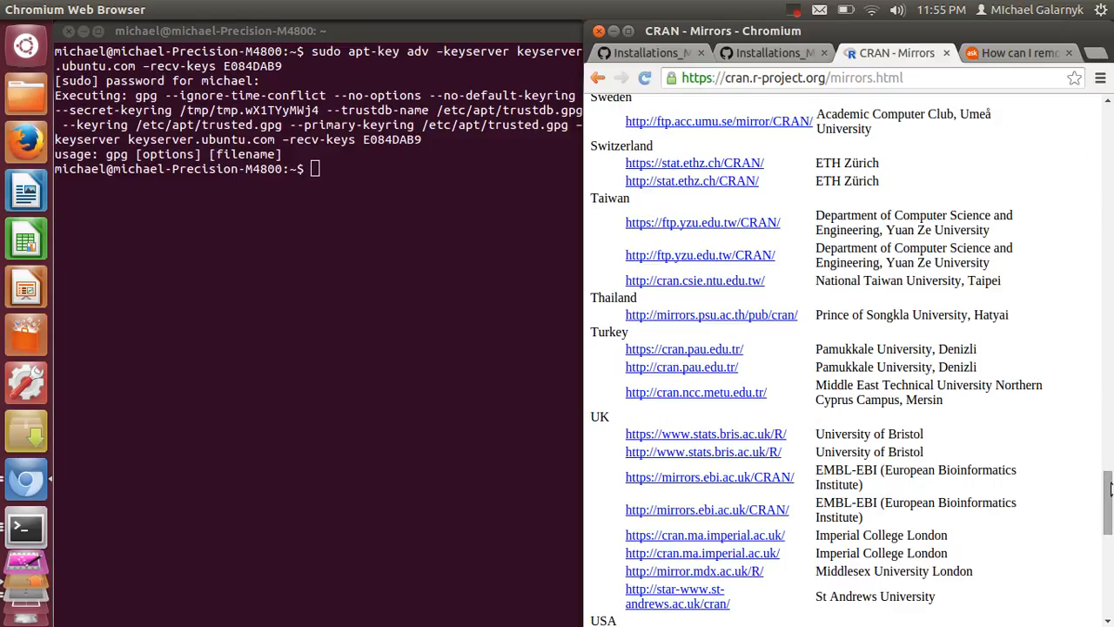
{"action": "scroll", "scroll_direction": "down", "scroll_amount": 3}
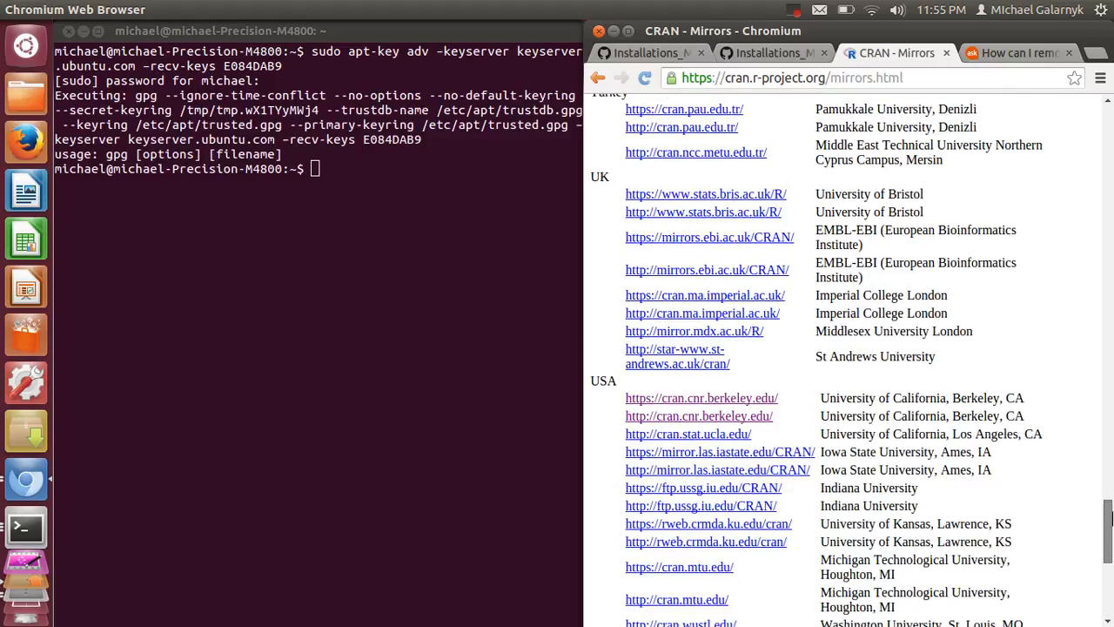
{"action": "scroll", "scroll_direction": "up", "scroll_amount": 3}
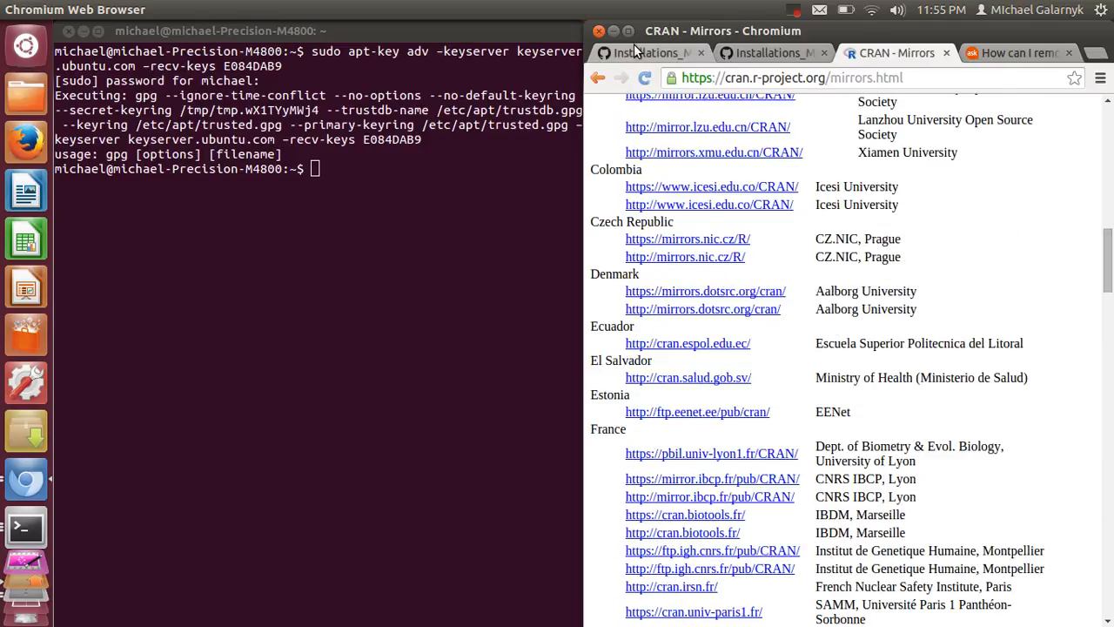
{"action": "left_click", "coordinate": [773, 52]}
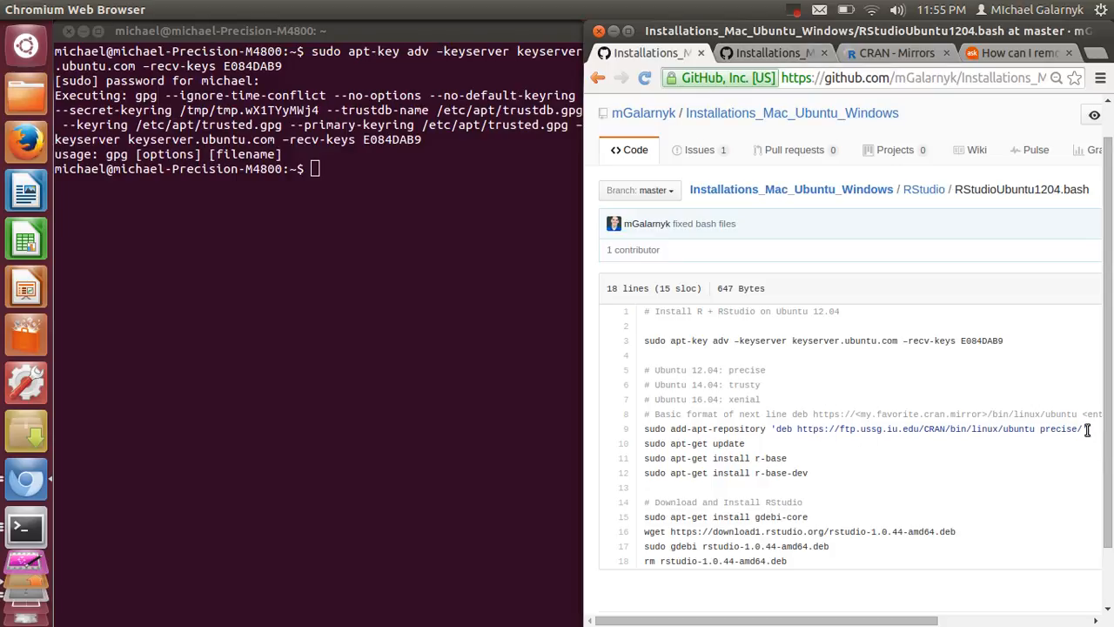
- Copy the add-apt-repository CRAN precise line from GitHub and run it in the terminal
{"action": "triple_click", "coordinate": [862, 428]}
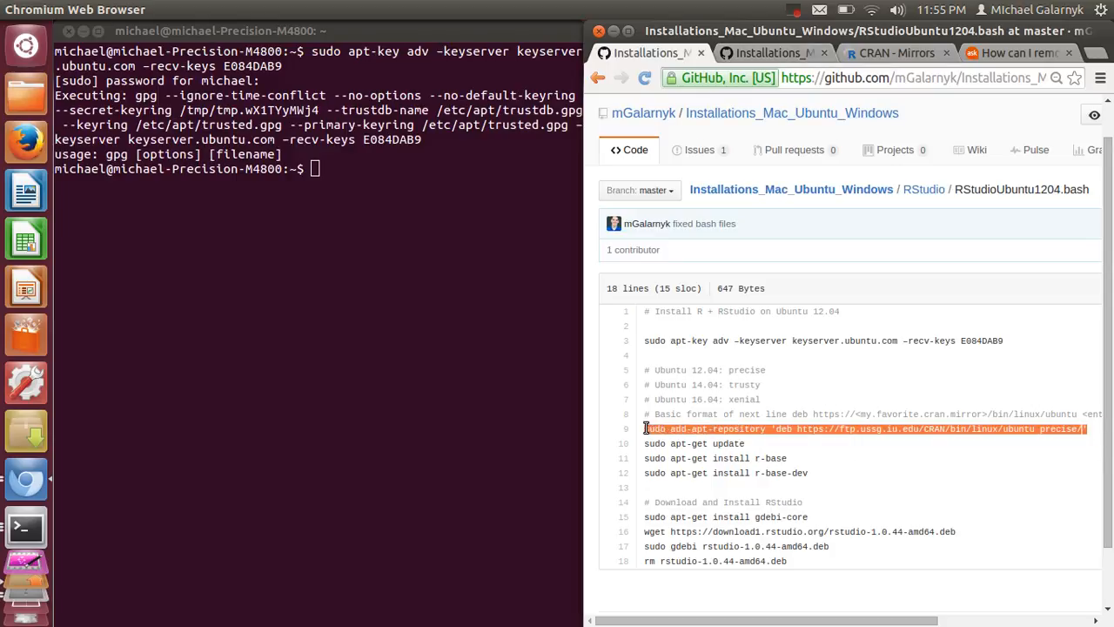
{"action": "right_click", "coordinate": [783, 429]}
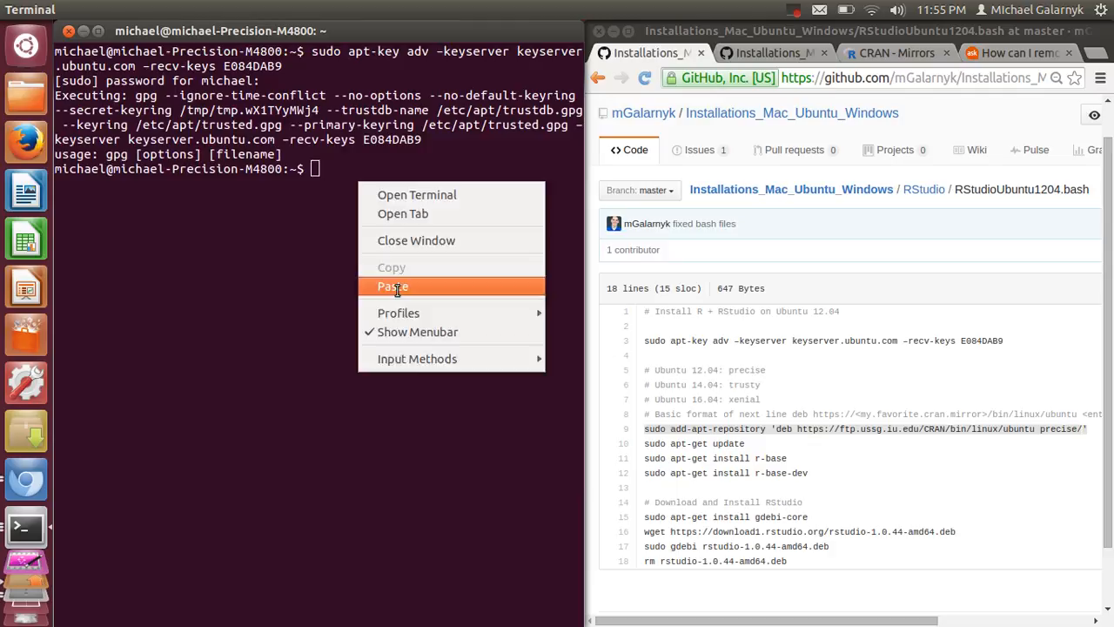
{"action": "left_click", "coordinate": [394, 285]}
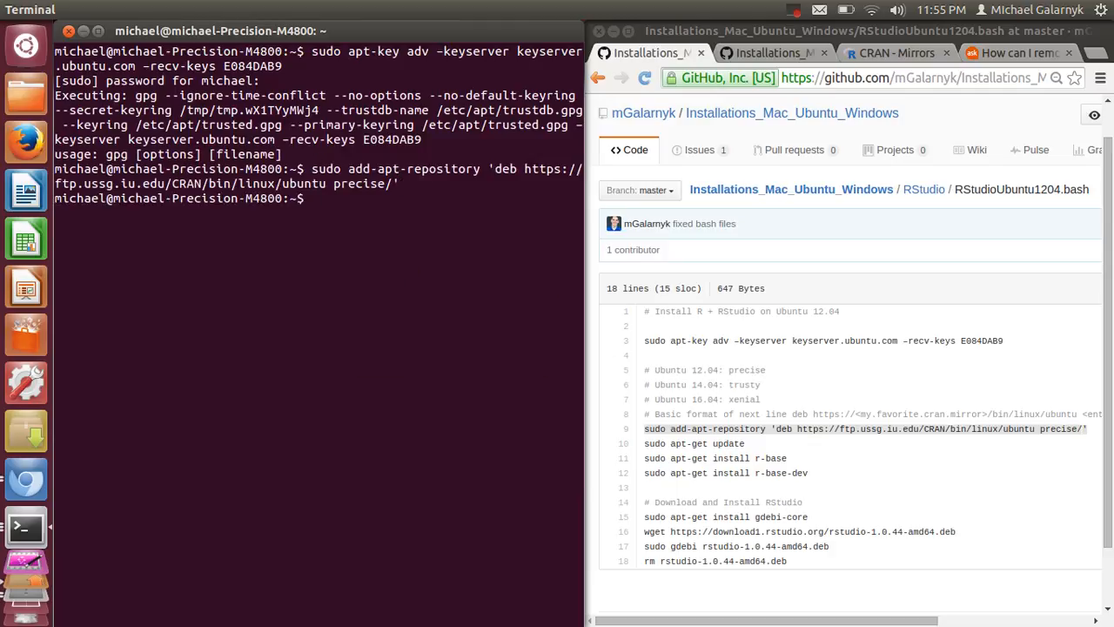
{"action": "mouse_move", "coordinate": [759, 458]}
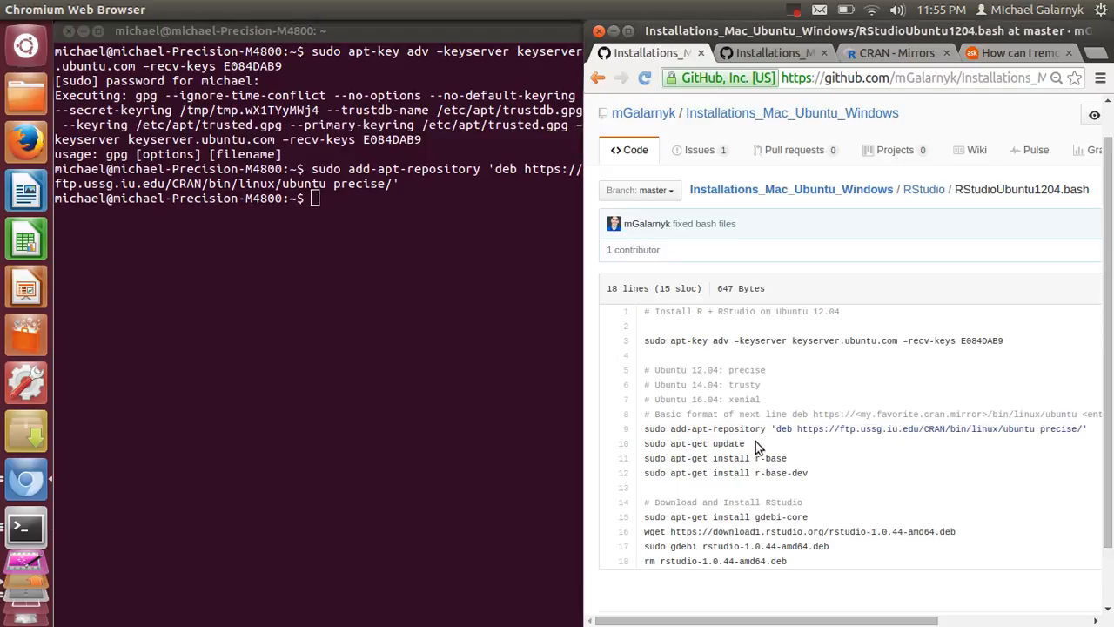
- Refresh the package lists with sudo apt-get update
{"action": "double_click", "coordinate": [728, 444]}
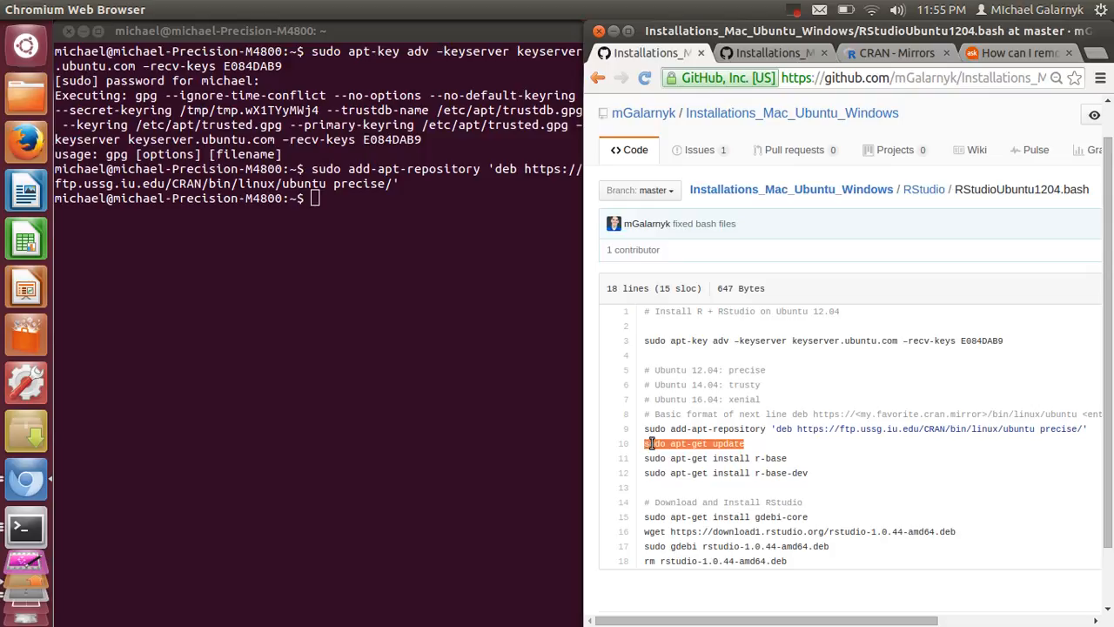
{"action": "right_click", "coordinate": [696, 444]}
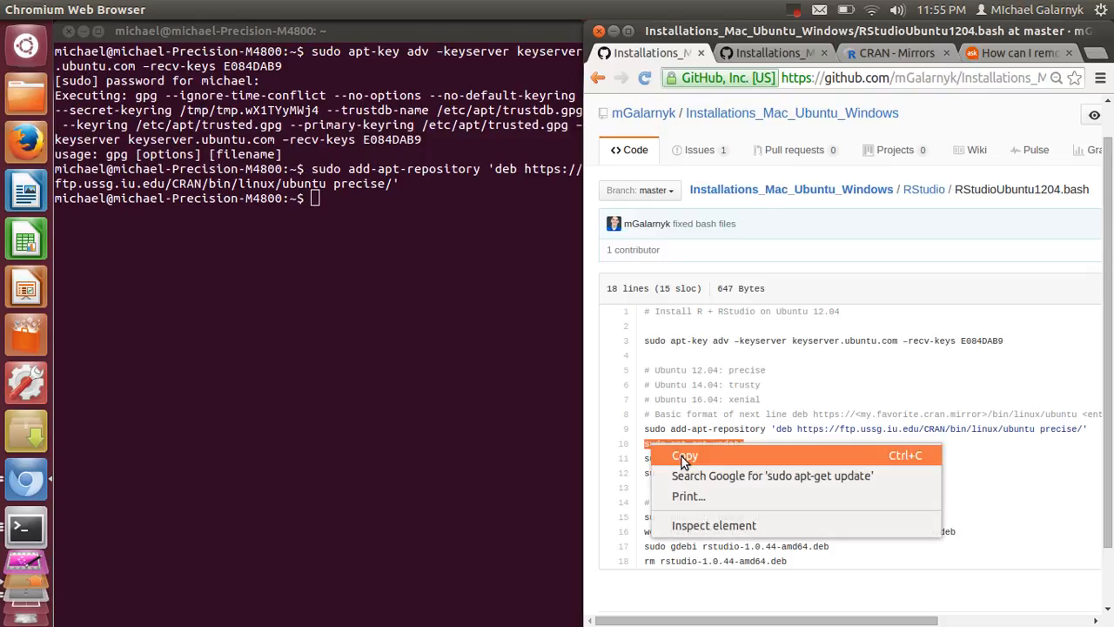
{"action": "left_click", "coordinate": [685, 456]}
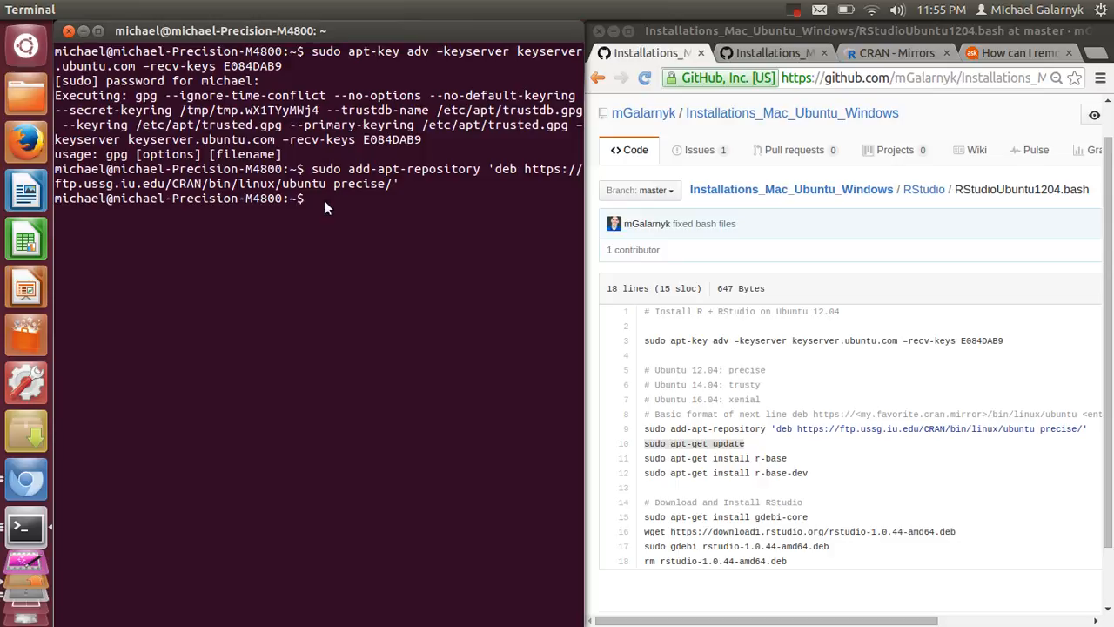
{"action": "type", "text": "sudo apt-get update"}
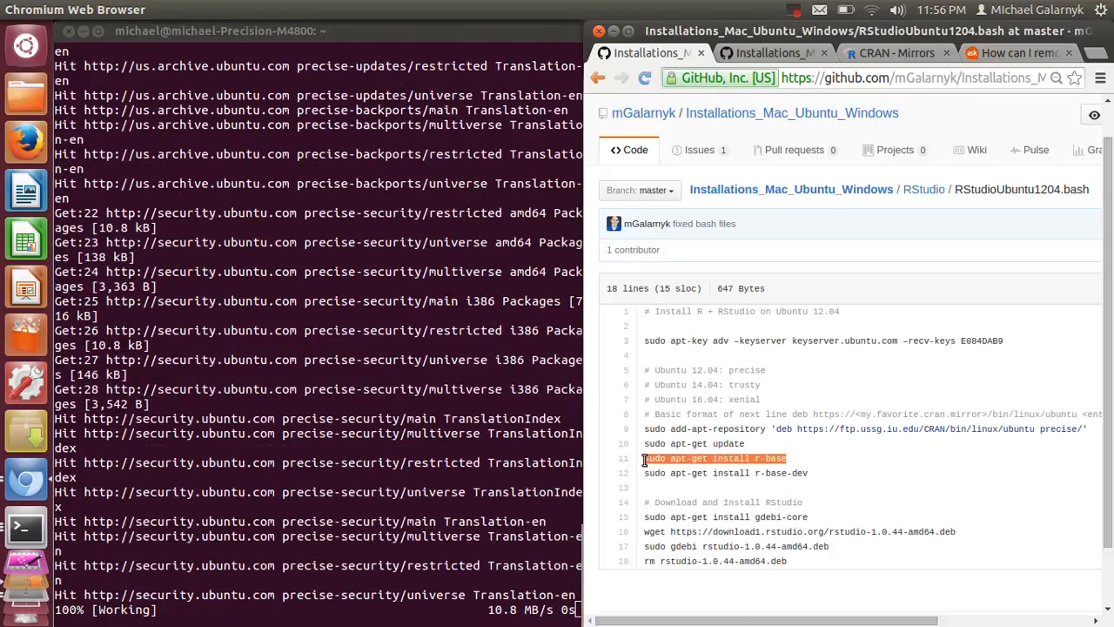
- Run sudo apt-get install r-base and confirm with Y to install R 2.14.1
{"action": "right_click", "coordinate": [714, 460]}
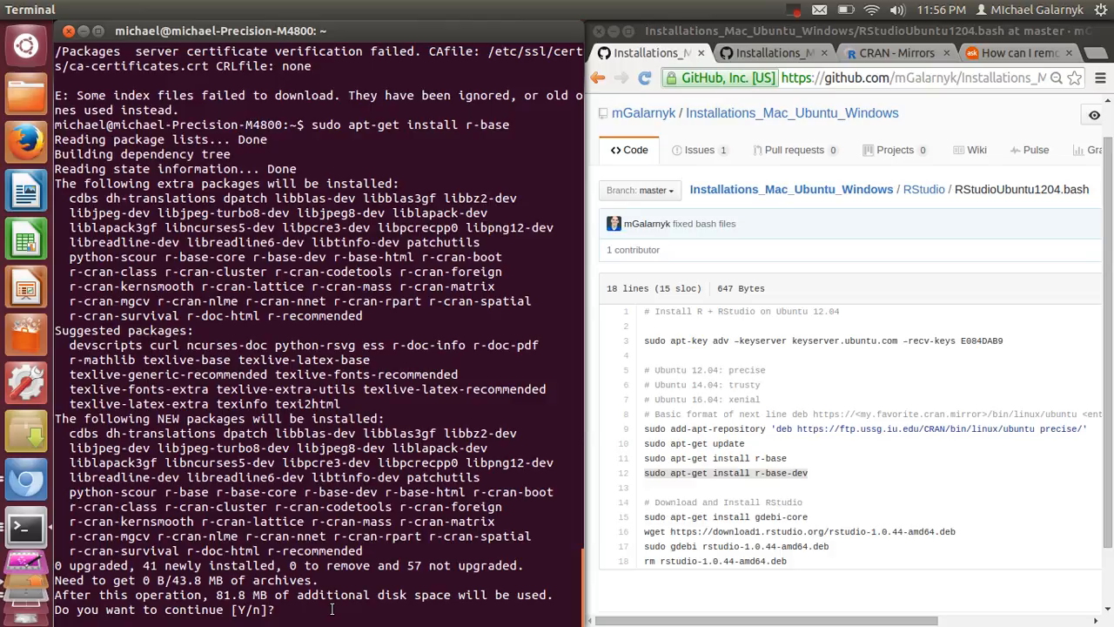
{"action": "type", "text": "Y"}
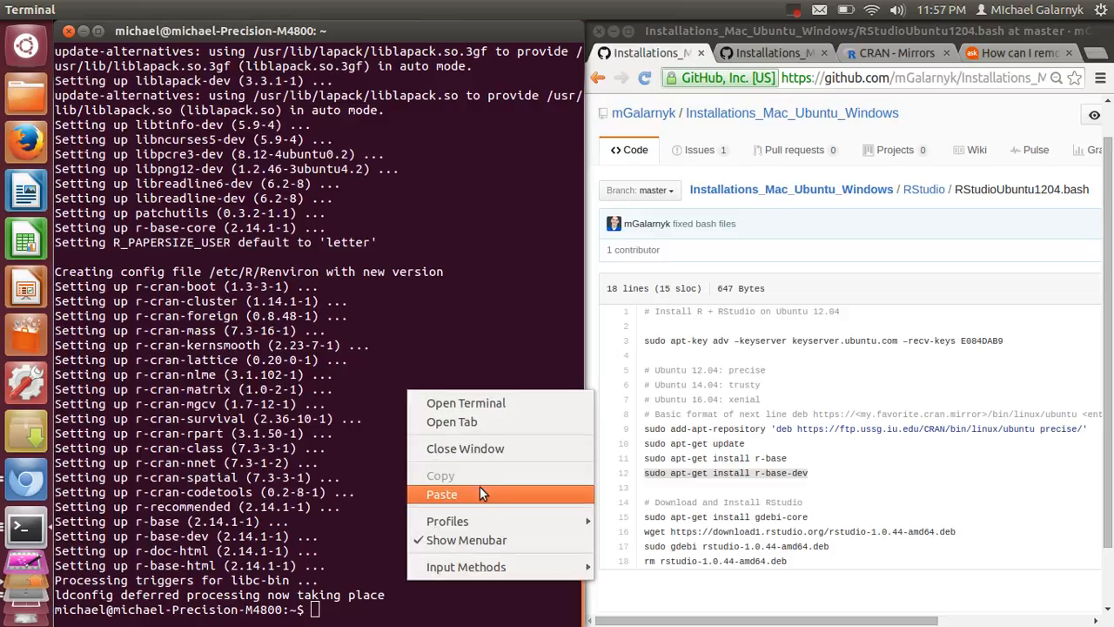
- Run sudo apt-get install r-base-dev, reported already at the newest version
{"action": "left_click", "coordinate": [442, 495]}
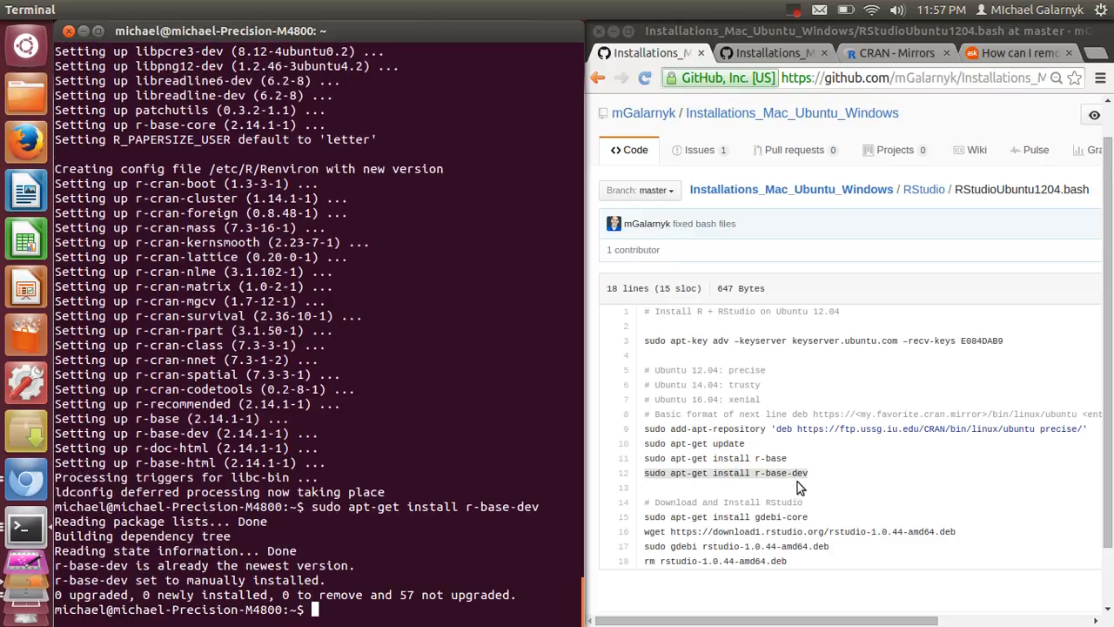
{"action": "mouse_move", "coordinate": [812, 529]}
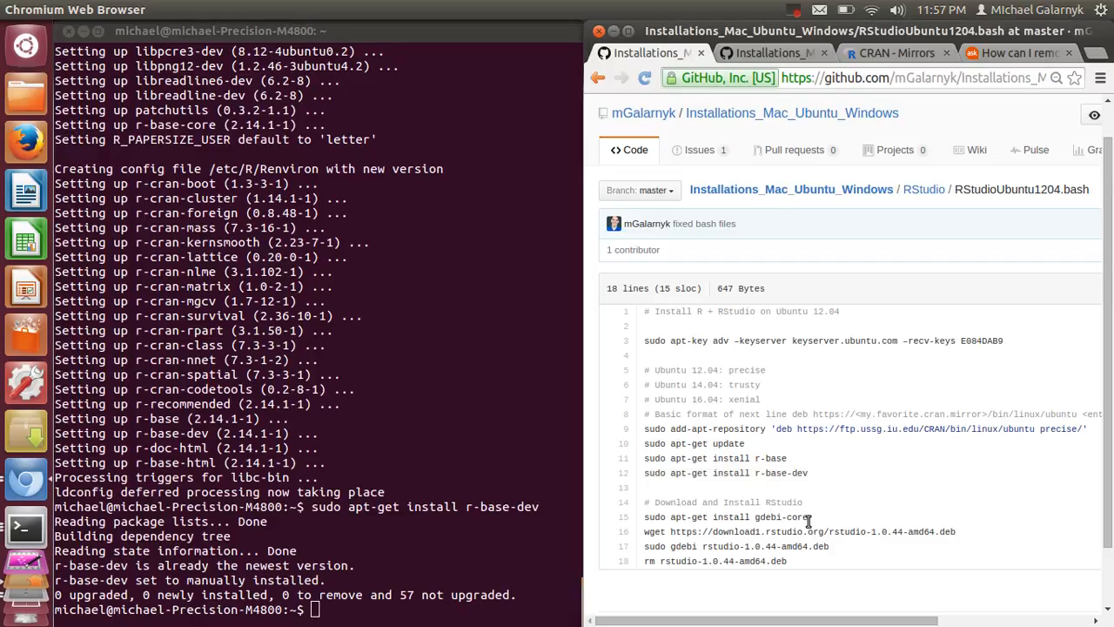
{"action": "mouse_move", "coordinate": [812, 519]}
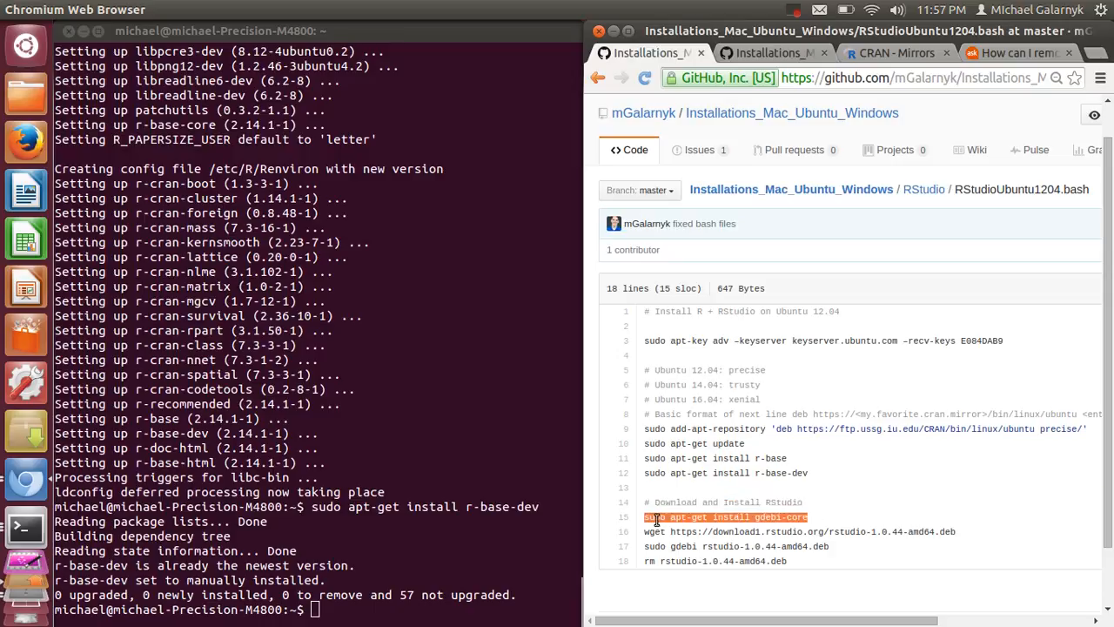
- Copy and run sudo apt-get install gdebi-core, reported already at the newest version
{"action": "right_click", "coordinate": [728, 517]}
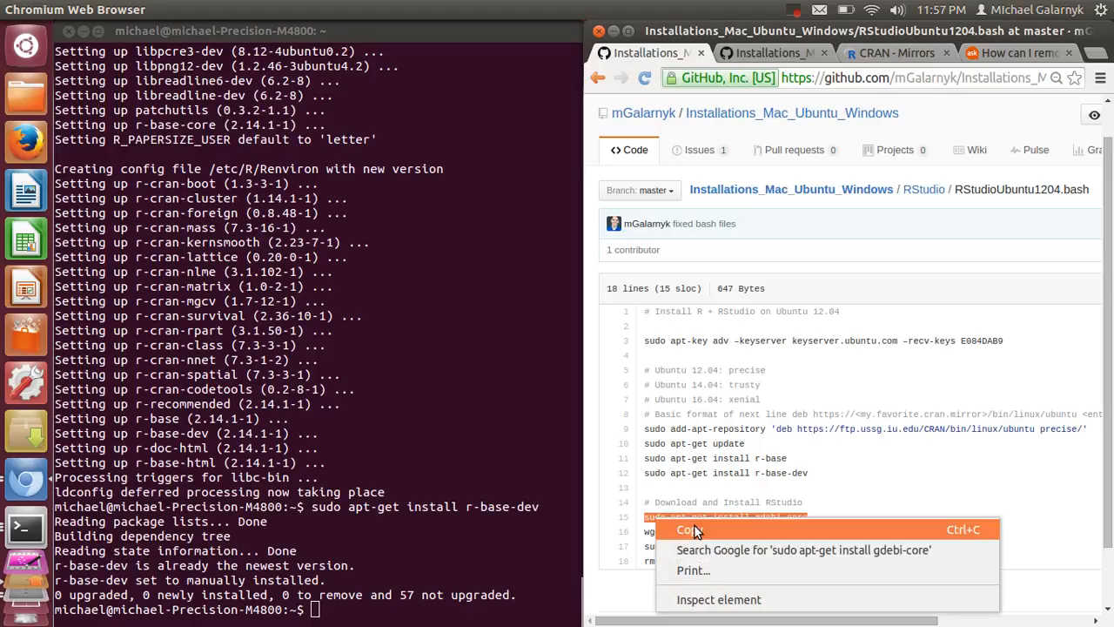
{"action": "left_click", "coordinate": [689, 529]}
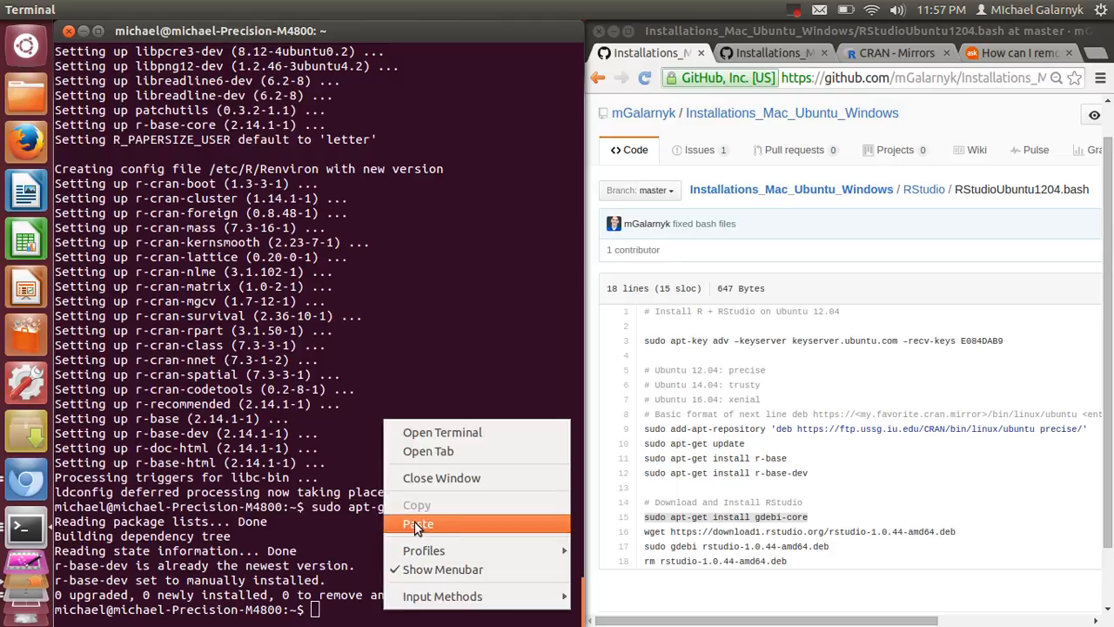
{"action": "left_click", "coordinate": [418, 522]}
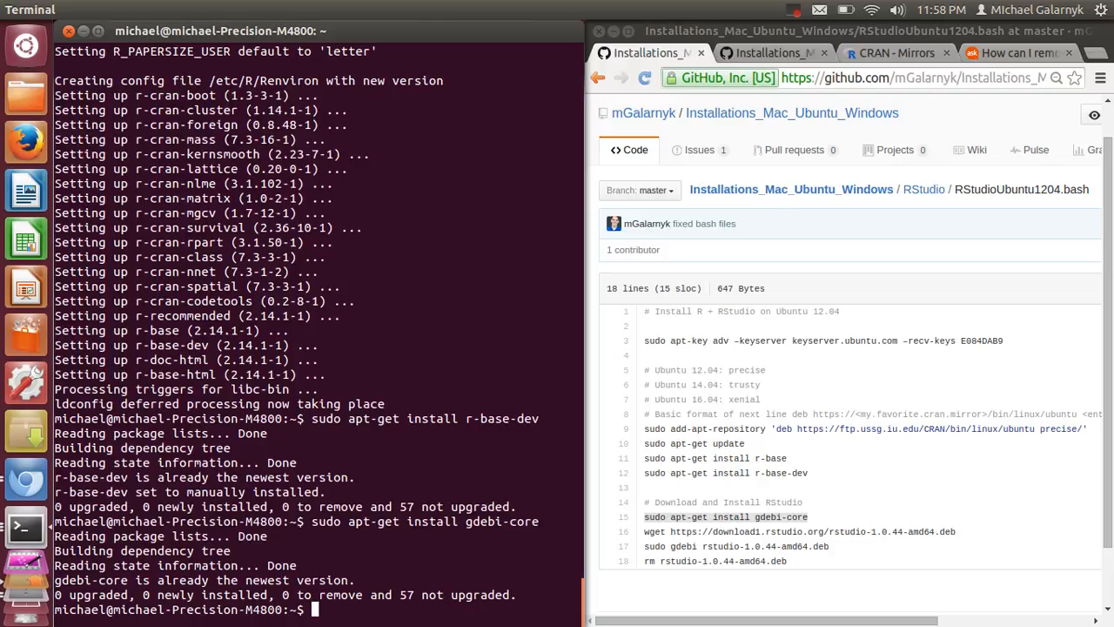
{"action": "mouse_move", "coordinate": [944, 542]}
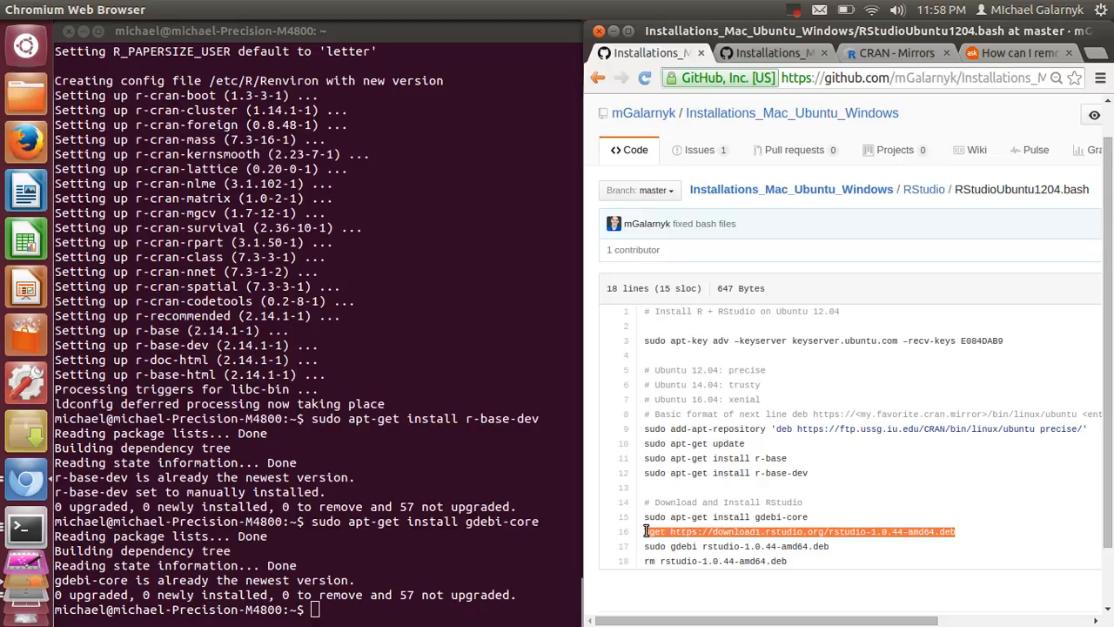
{"action": "right_click", "coordinate": [801, 533]}
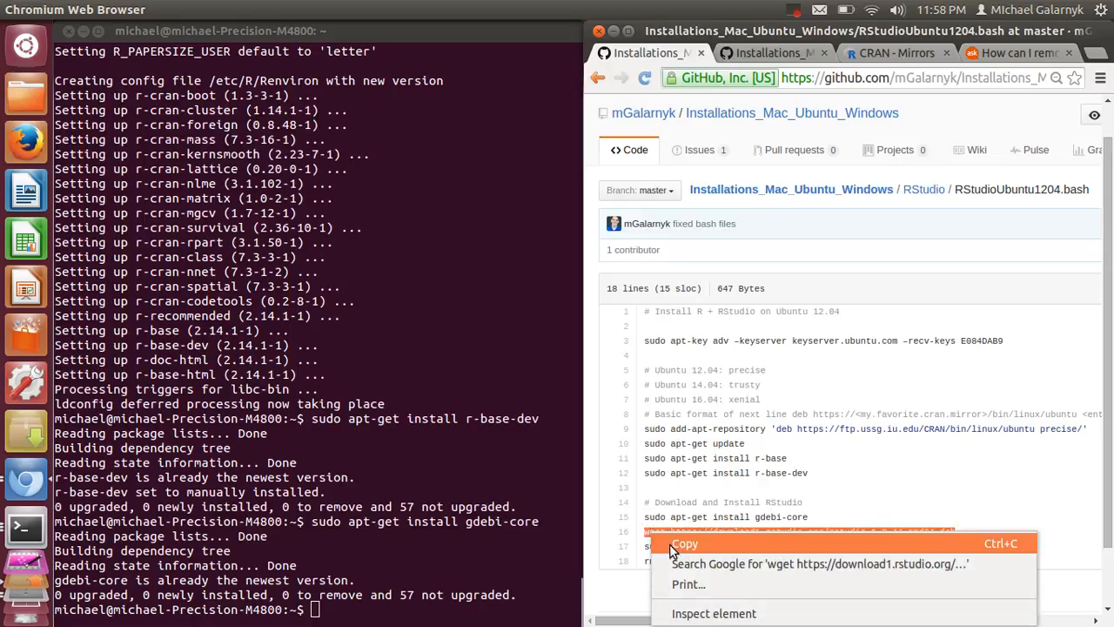
- Run the script's wget line to download rstudio-1.0.44-amd64.deb from rstudio.org
{"action": "left_click", "coordinate": [684, 544]}
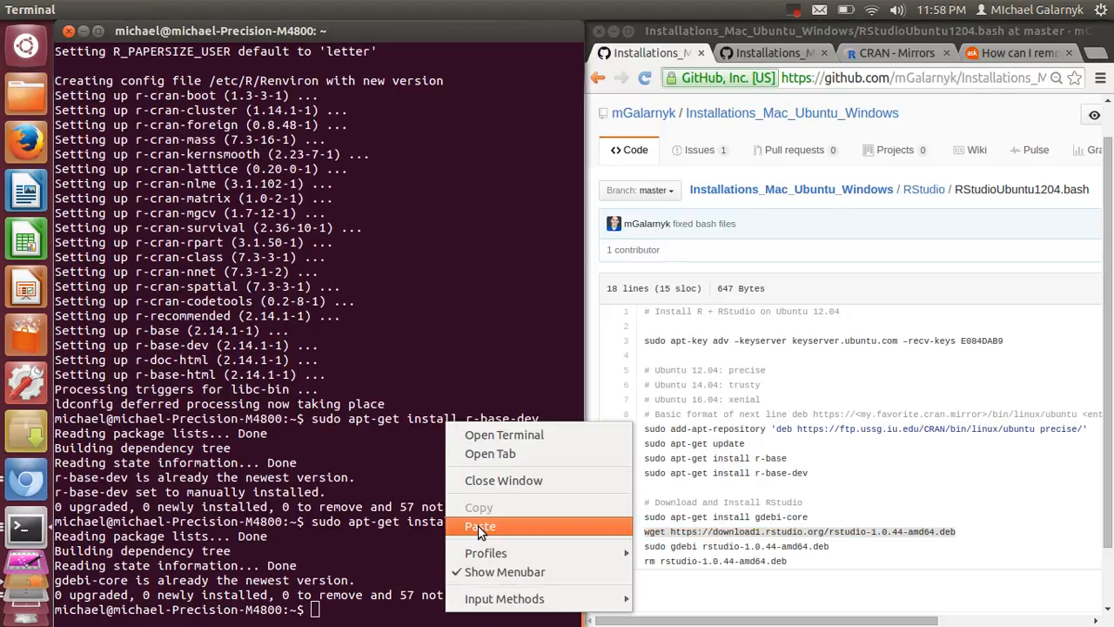
{"action": "left_click", "coordinate": [480, 526]}
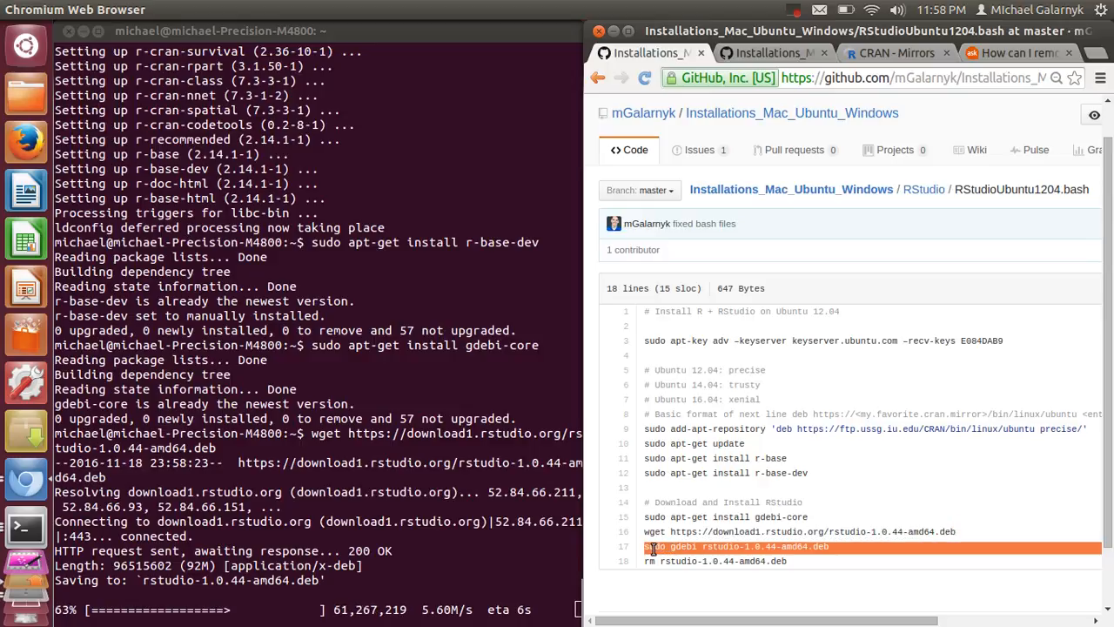
{"action": "right_click", "coordinate": [740, 547]}
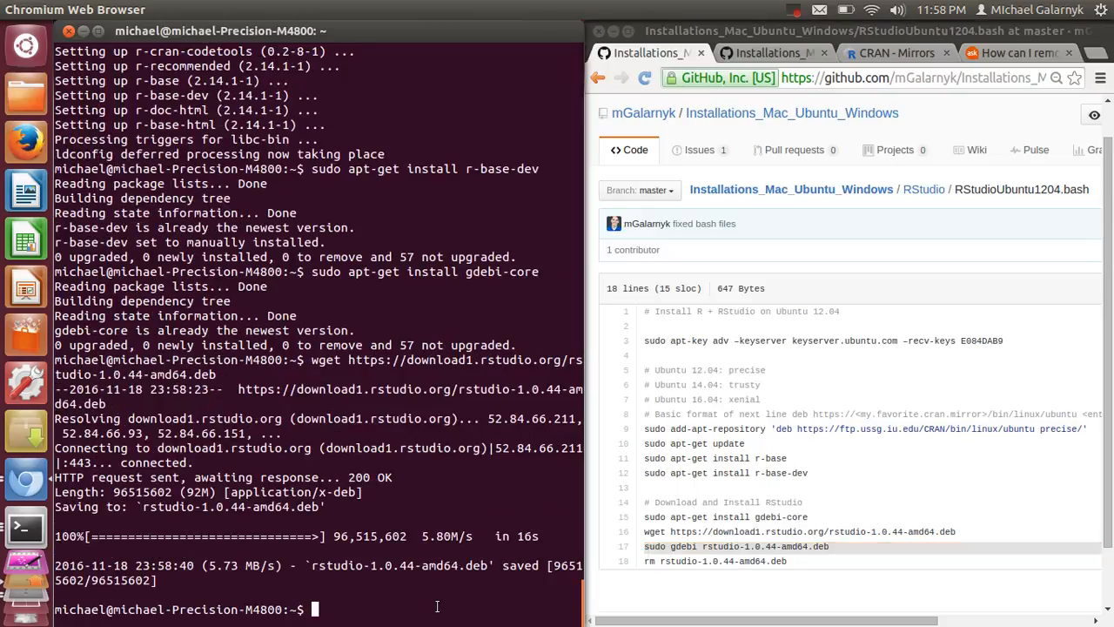
- Run the sudo gdebi command to install RStudio 1.0.44 with its libjpeg62 dependency
{"action": "right_click", "coordinate": [470, 522]}
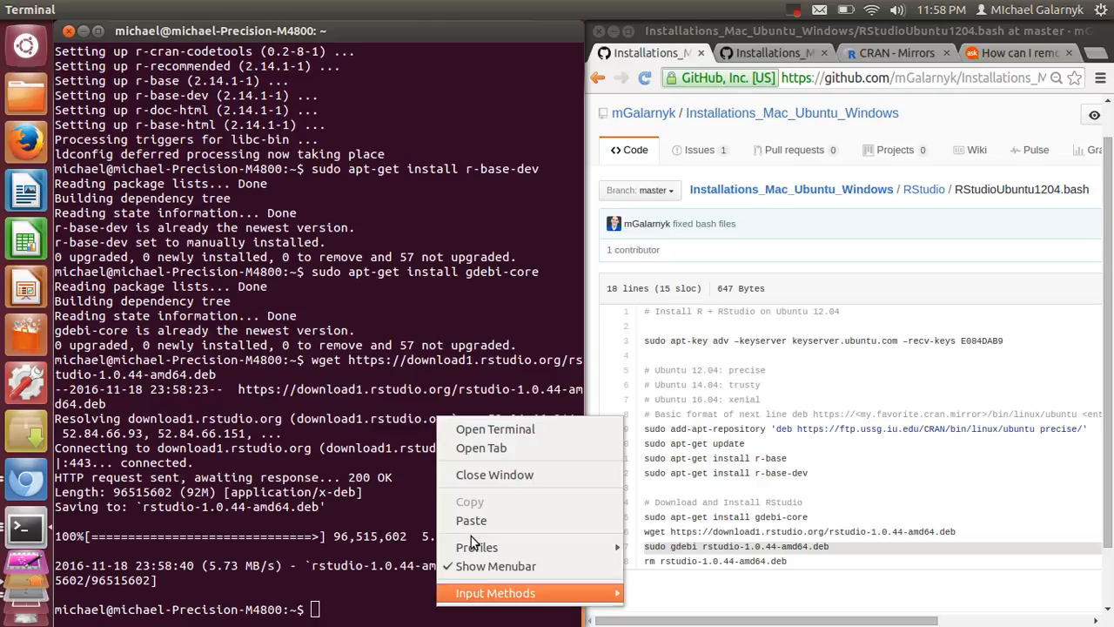
{"action": "left_click", "coordinate": [471, 519]}
{"action": "type", "text": "y"}
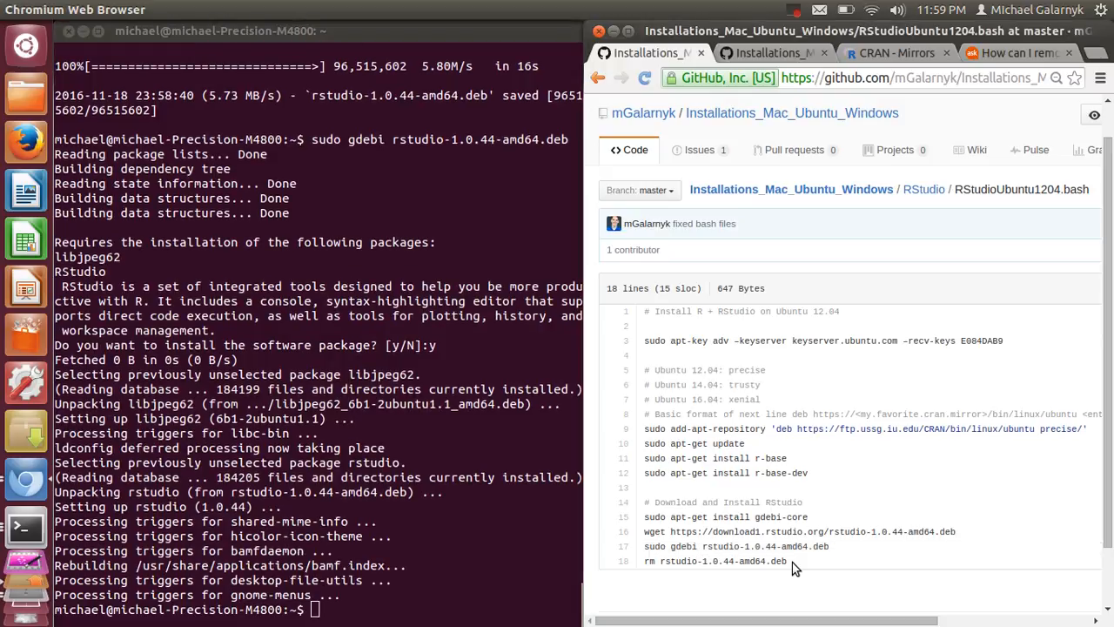
- List the home folder with ls to confirm rstudio-1.0.44-amd64.deb is present
{"action": "double_click", "coordinate": [723, 561]}
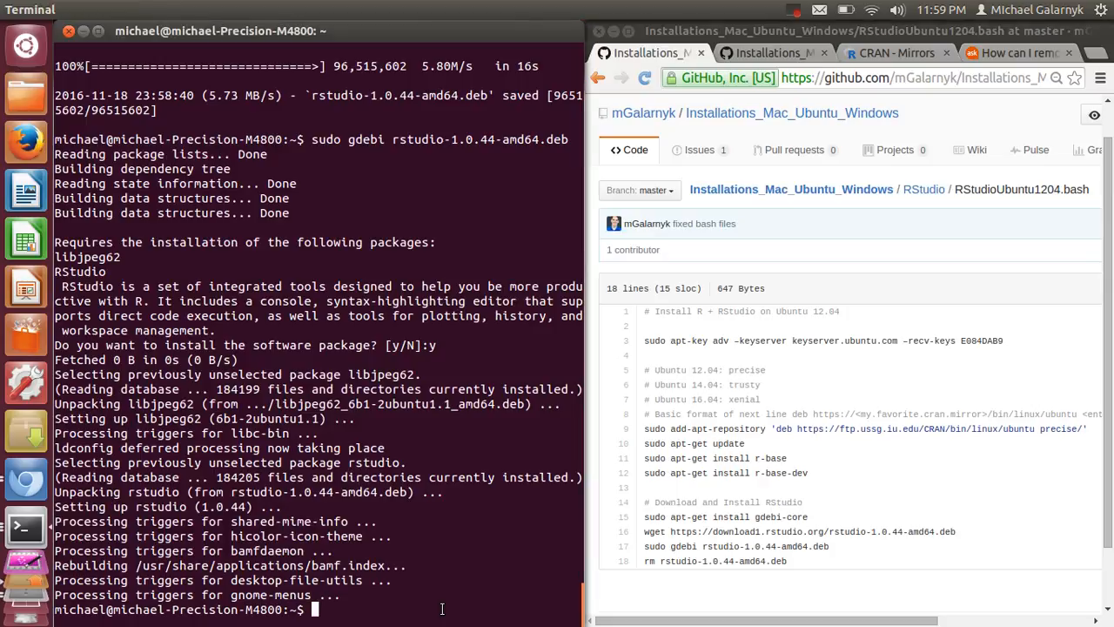
{"action": "type", "text": "ls"}
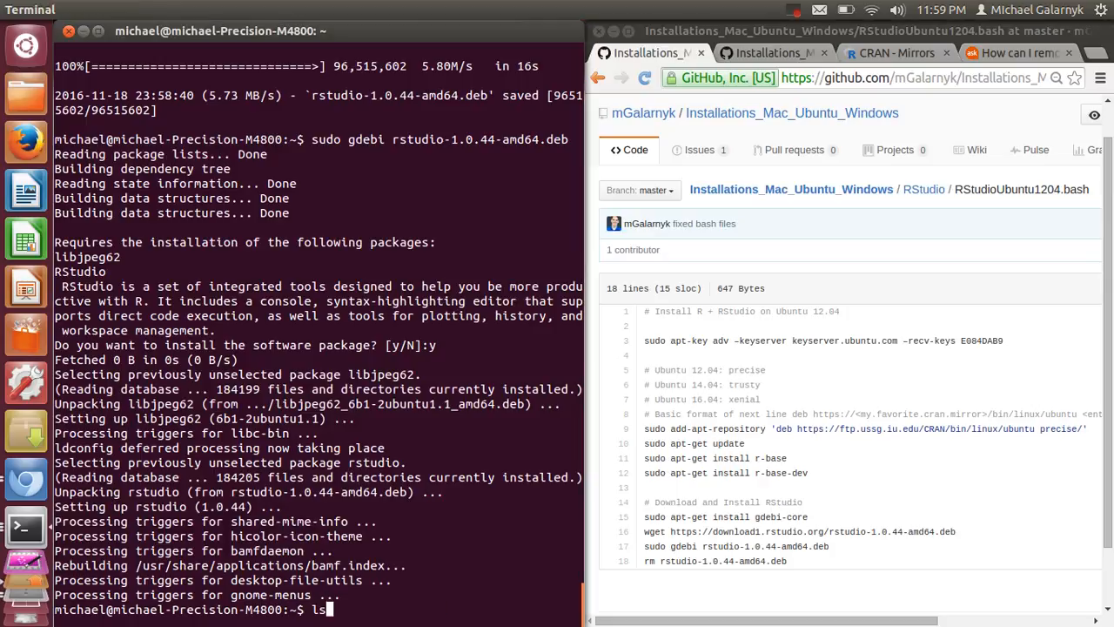
{"action": "key", "text": "Return"}
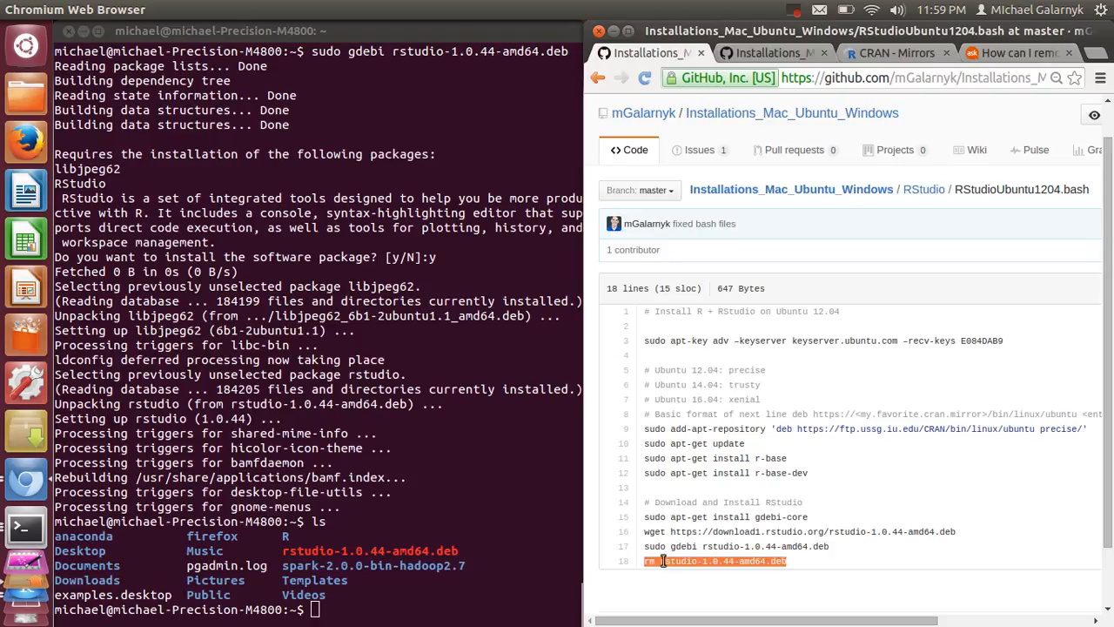
{"action": "right_click", "coordinate": [714, 561]}
{"action": "type", "text": "r"}
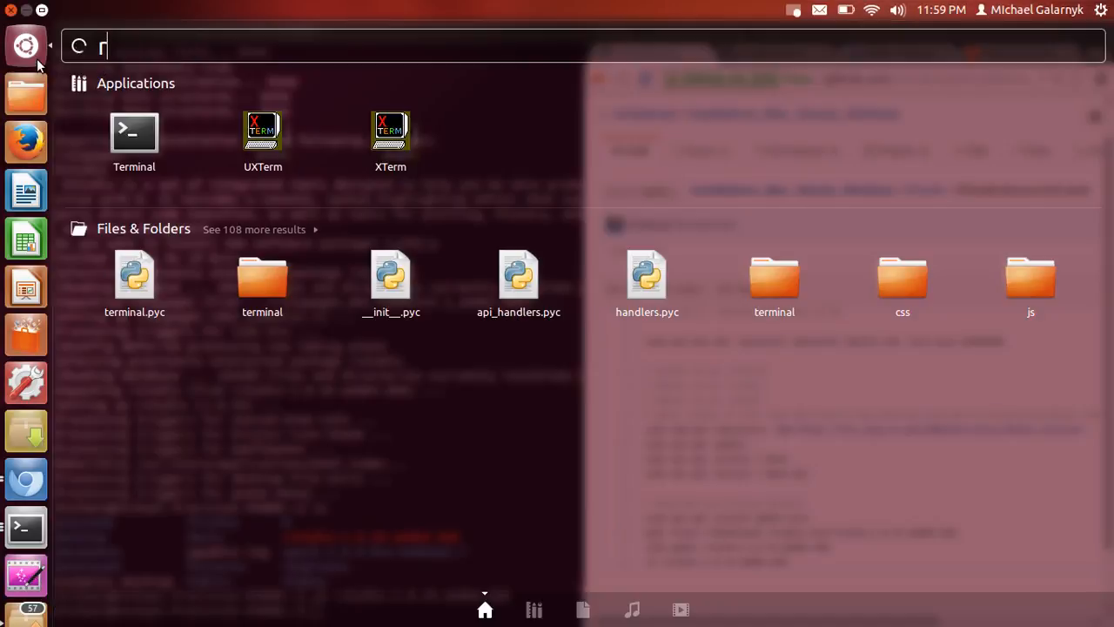
- Launch RStudio from the Dash search by typing 'rstudio'
{"action": "type", "text": "st"}
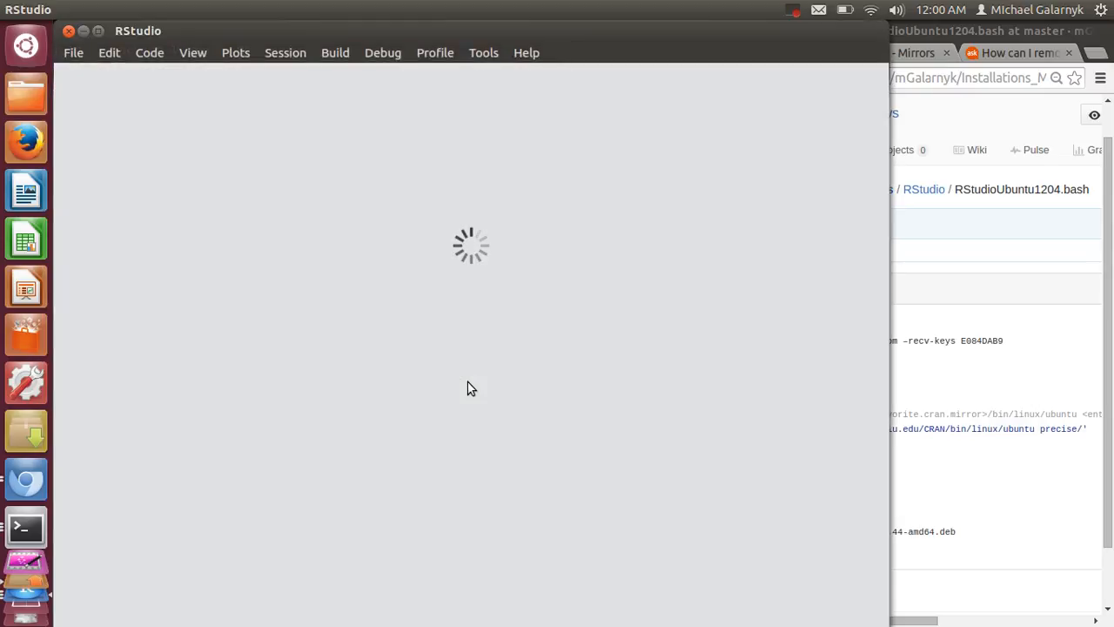
{"action": "mouse_move", "coordinate": [129, 66]}
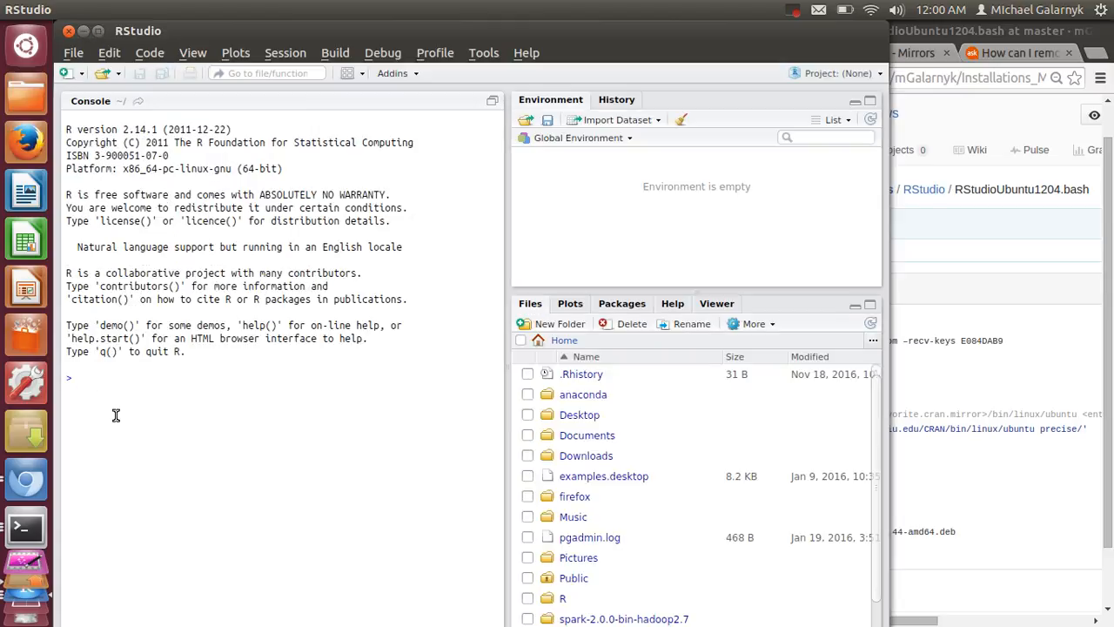
- Run installed.packages("devtools") in the console to check for devtools
{"action": "type", "text": "in"}
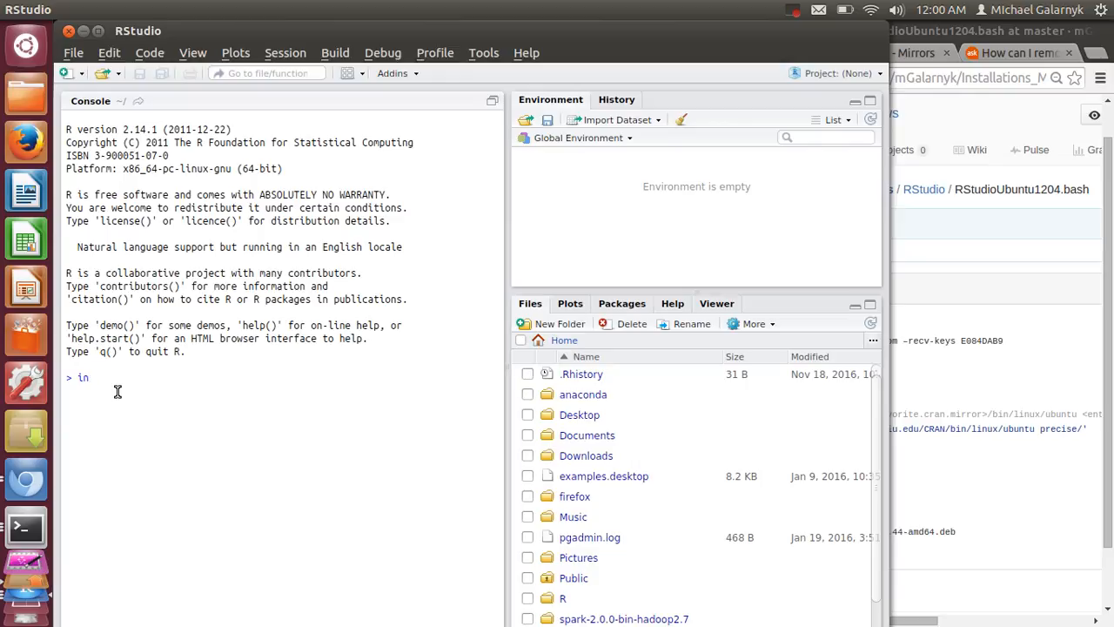
{"action": "type", "text": "stall"}
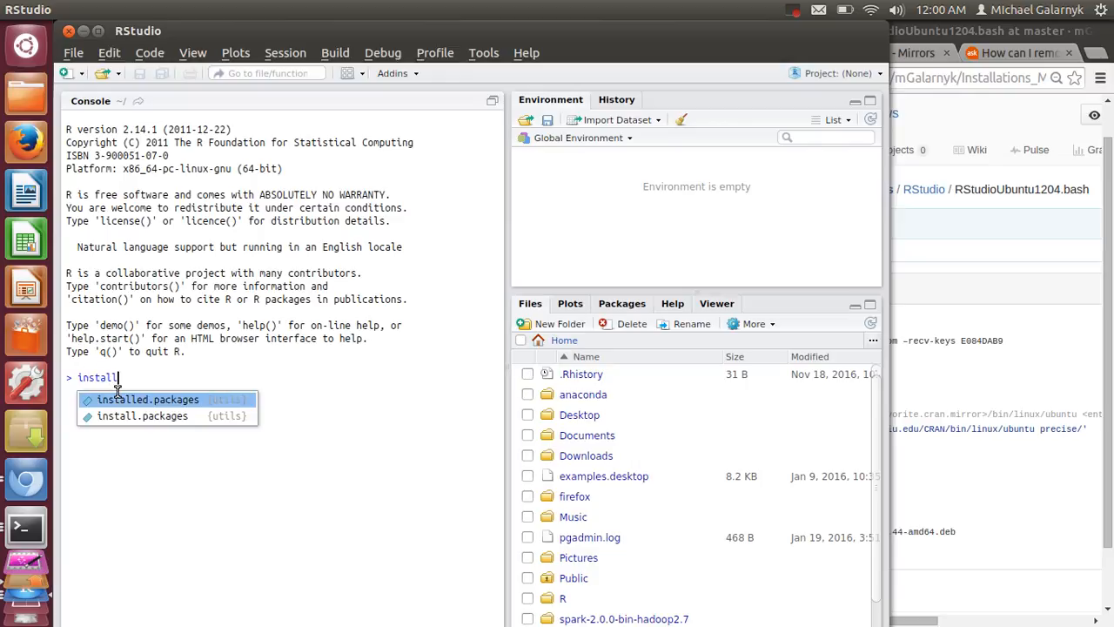
{"action": "left_click", "coordinate": [148, 399]}
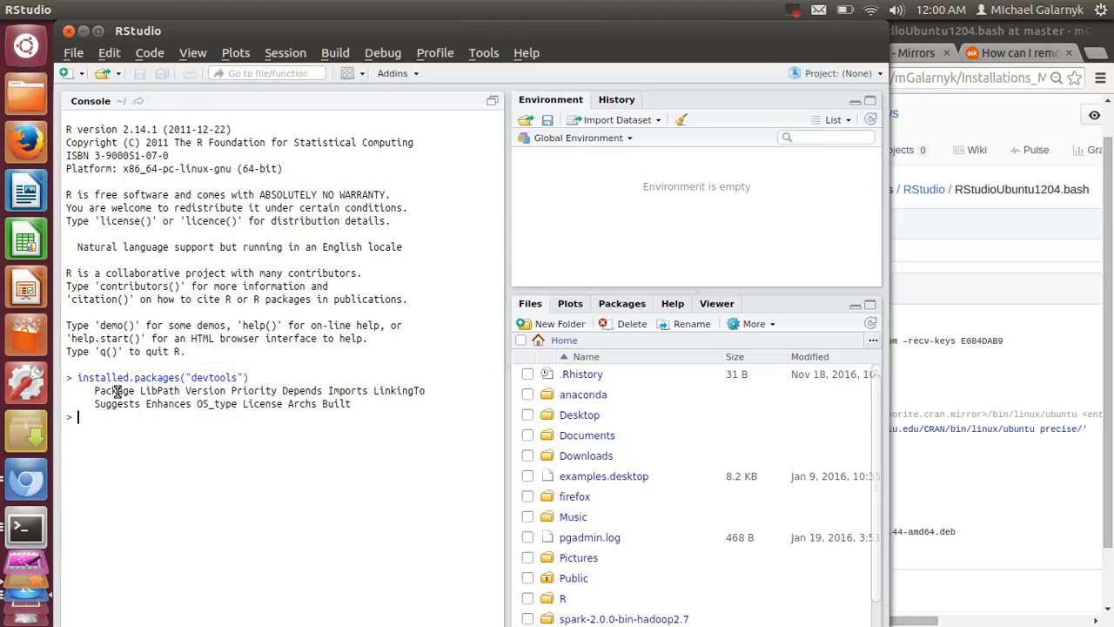
{"action": "mouse_move", "coordinate": [139, 398]}
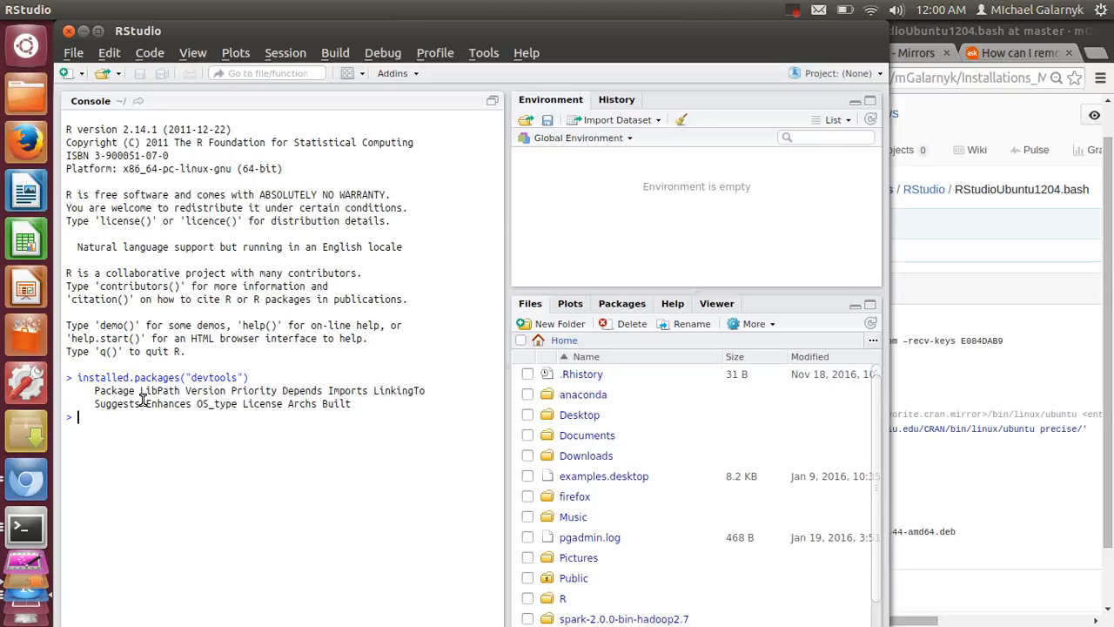
- Run install.packages("devtools"), which reports unavailable, and begin typing another install.packages call
{"action": "type", "text": "install.packages(\"devtools"}
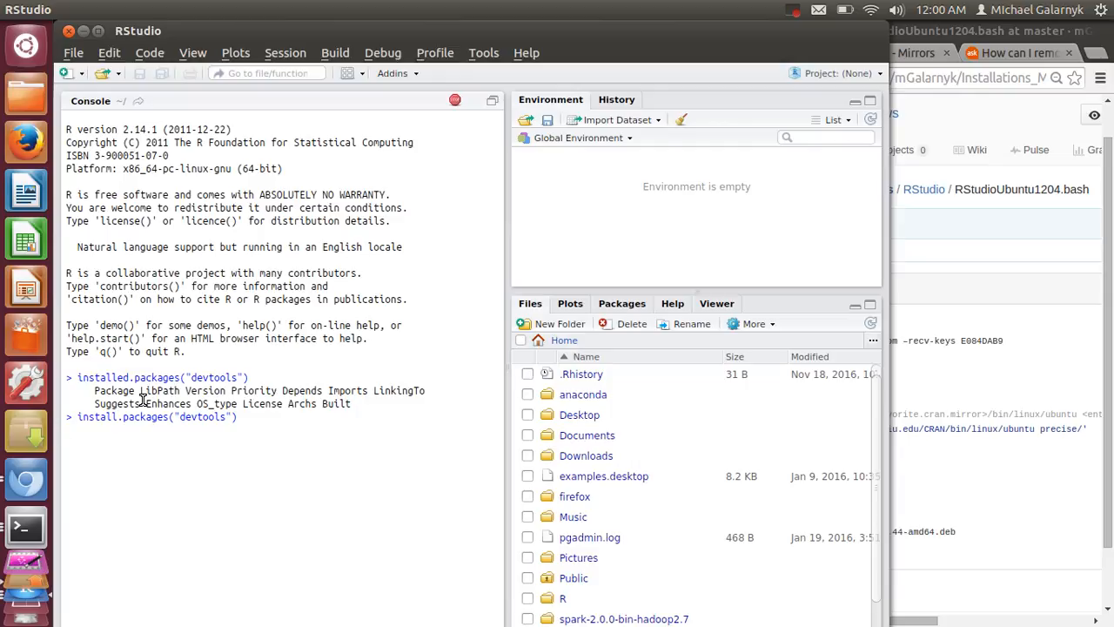
{"action": "key", "text": "Return"}
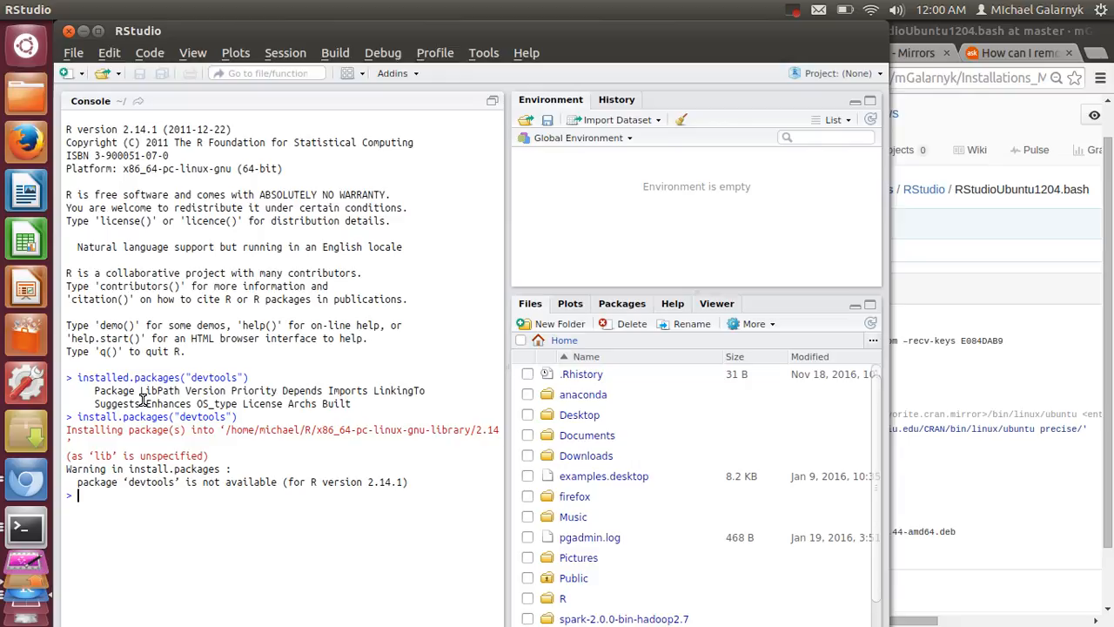
{"action": "type", "text": "install.packages("}
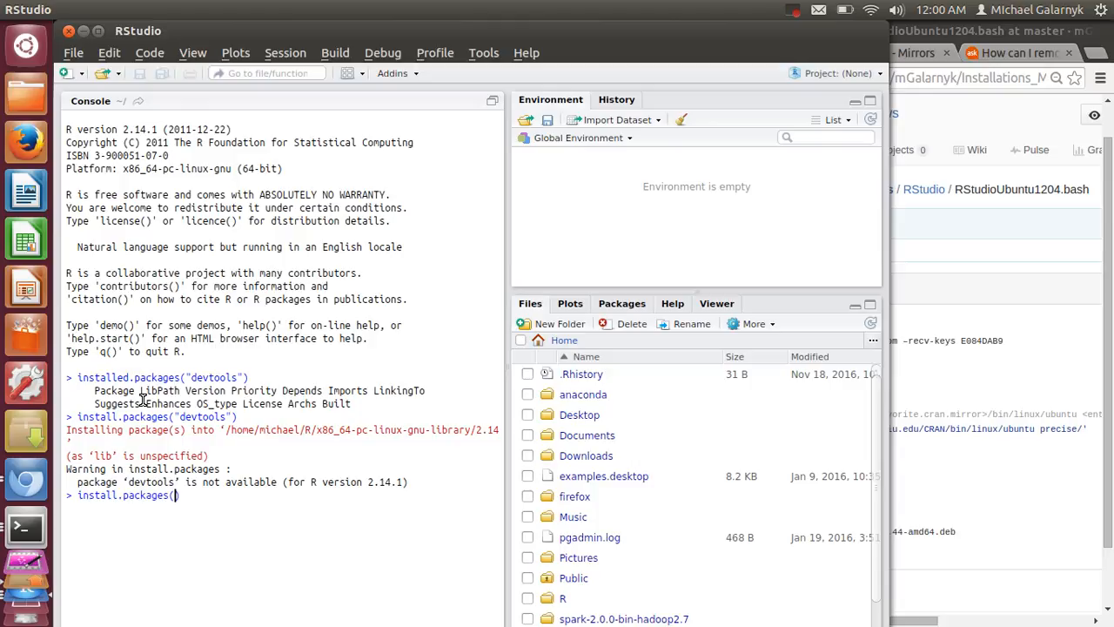
{"action": "type", "text": "da\""}
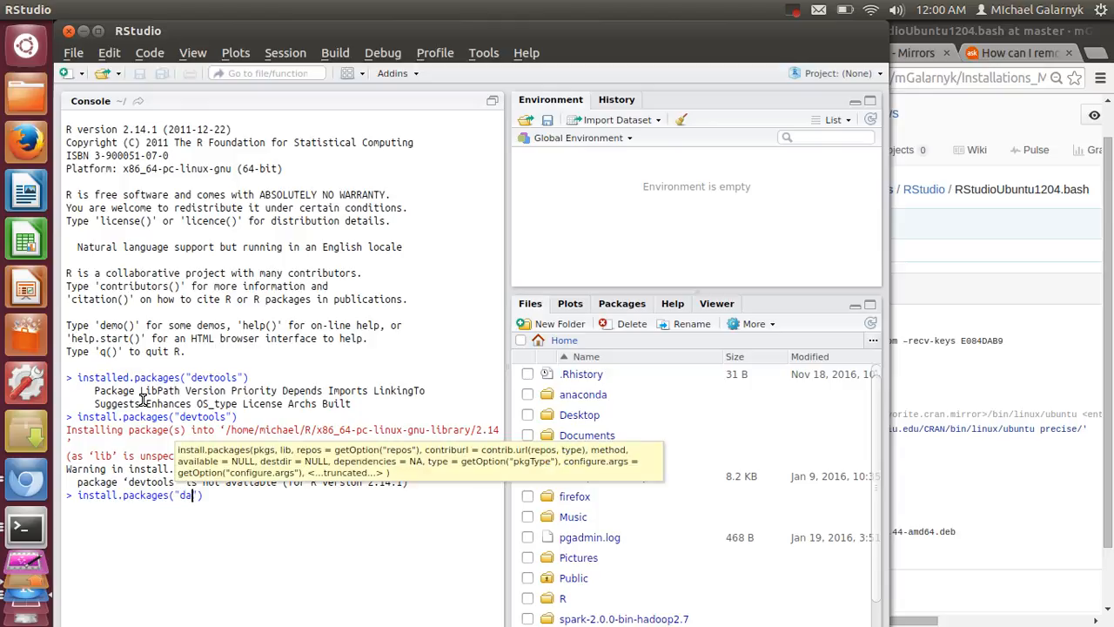